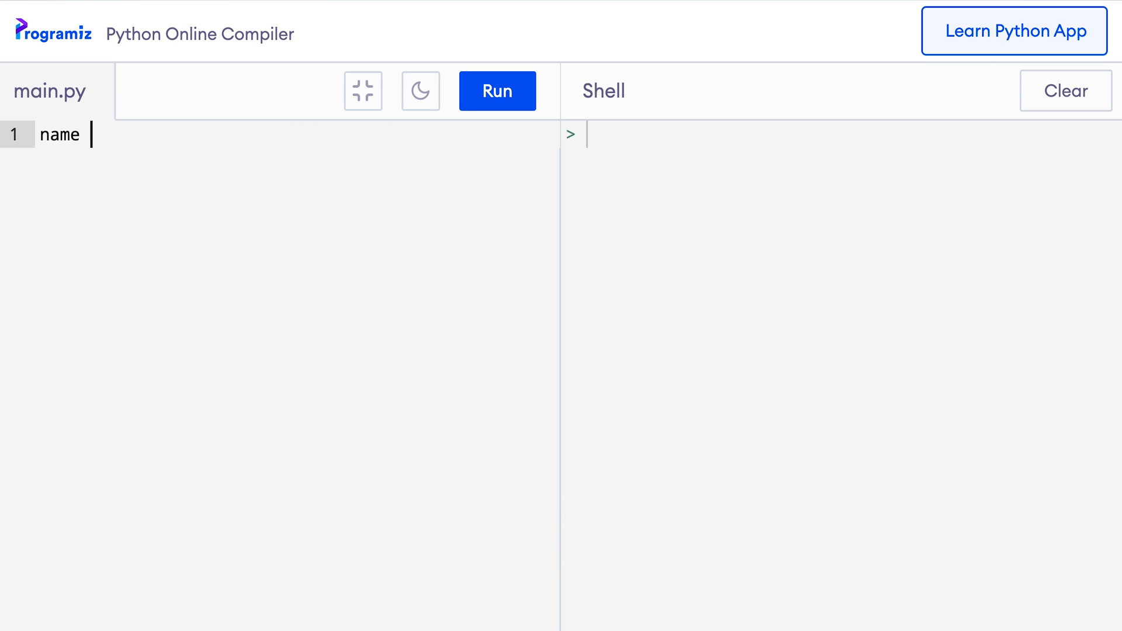
Write name = "Felix" and print(name), then run the script to show Felix.
{"action": "type", "text": "= \"\""}
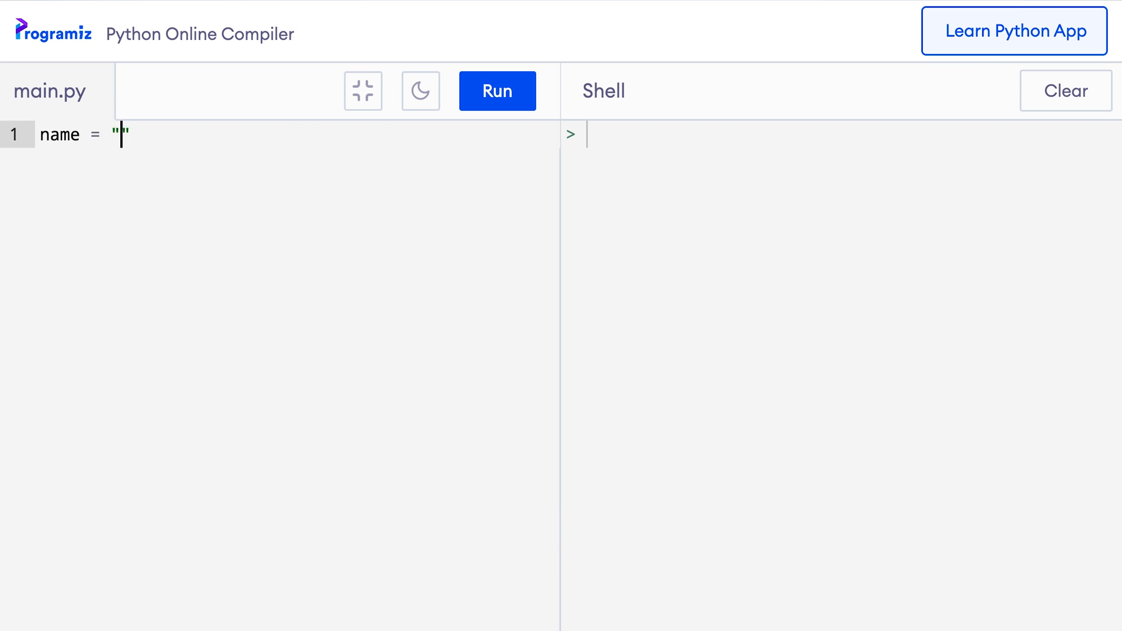
{"action": "type", "text": "Felix"}
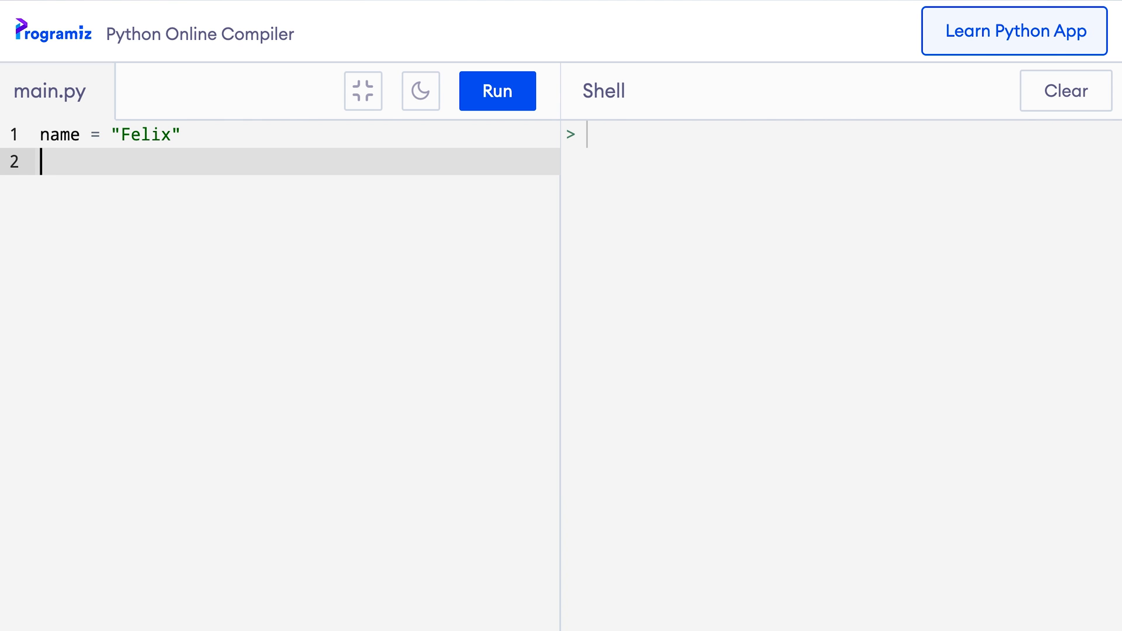
{"action": "type", "text": "print(name)"}
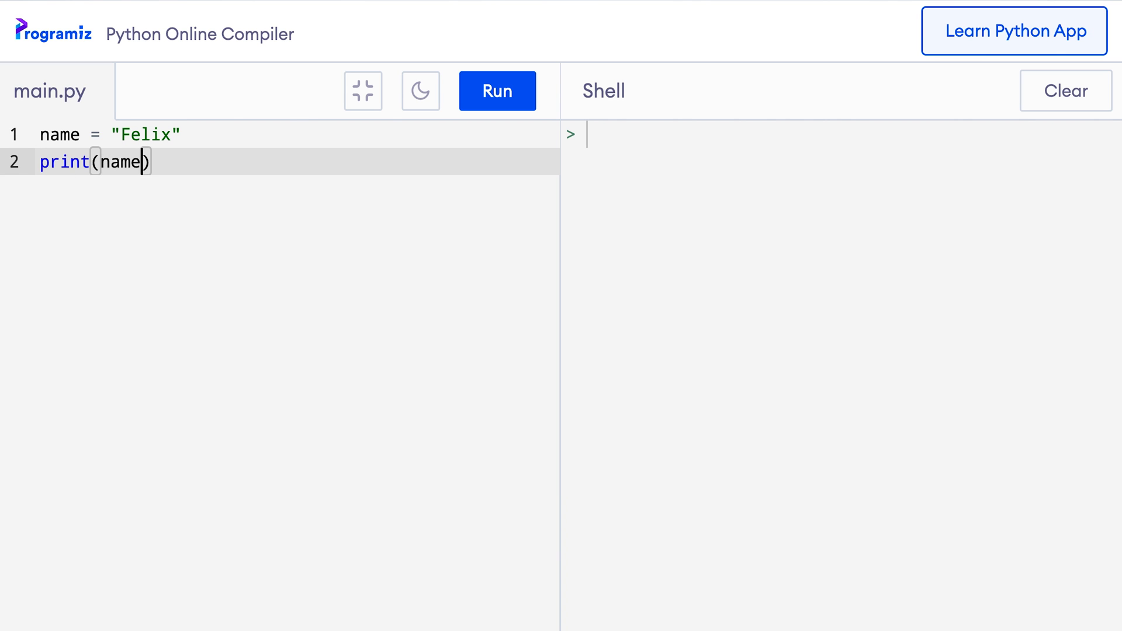
{"action": "left_click", "coordinate": [497, 92]}
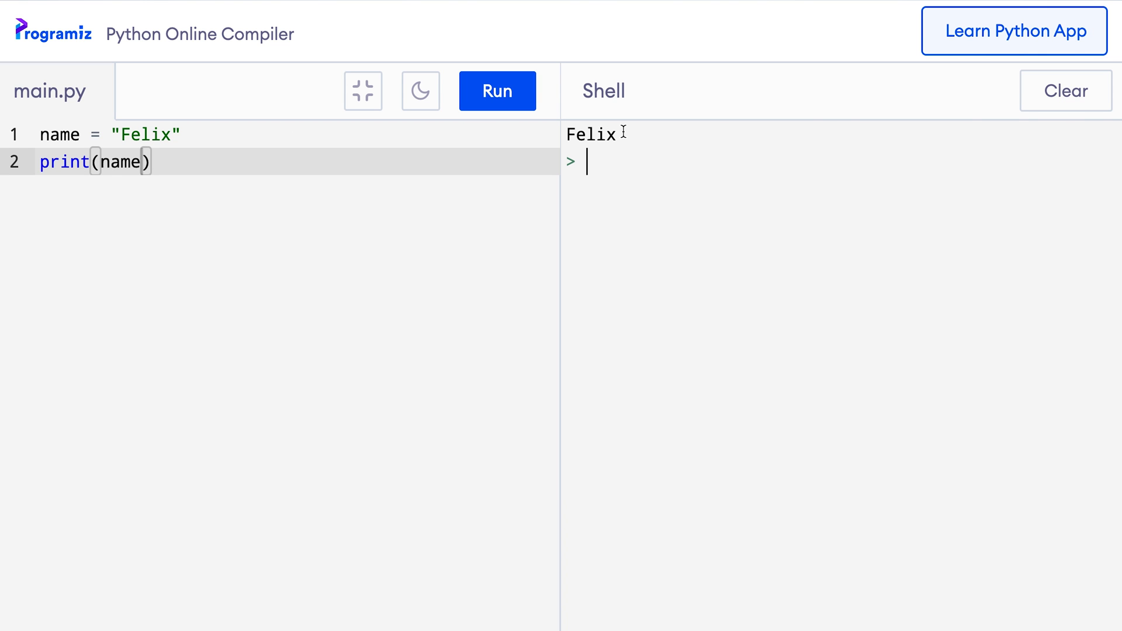
{"action": "mouse_move", "coordinate": [112, 141]}
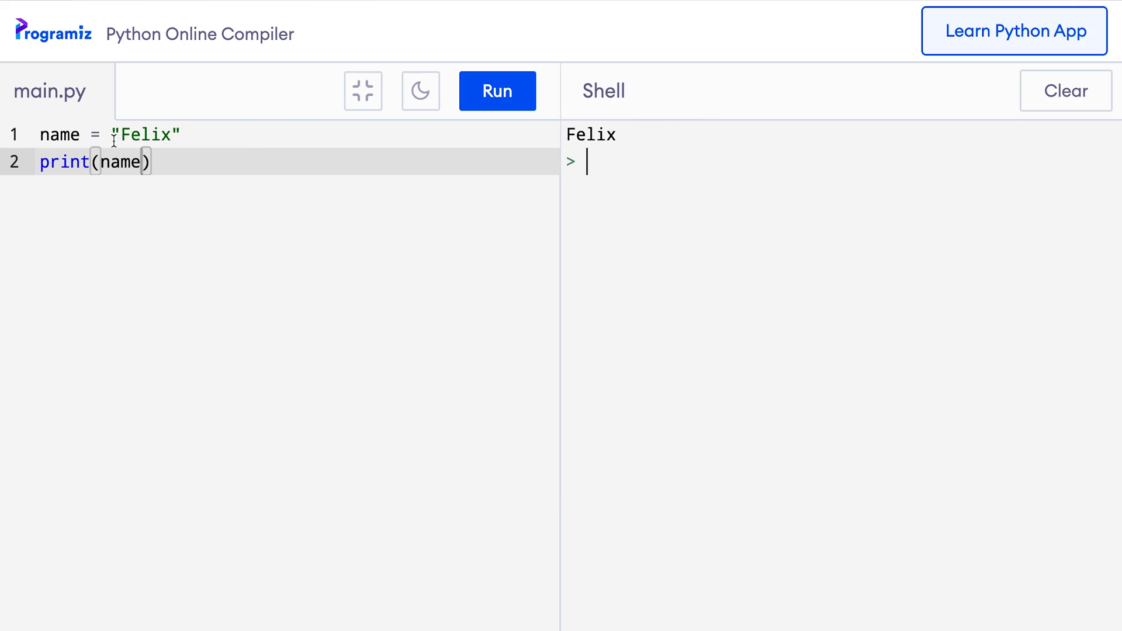
Replace "Felix" with input(), run, enter Felix and highlight the echoed name.
{"action": "type", "text": "input"}
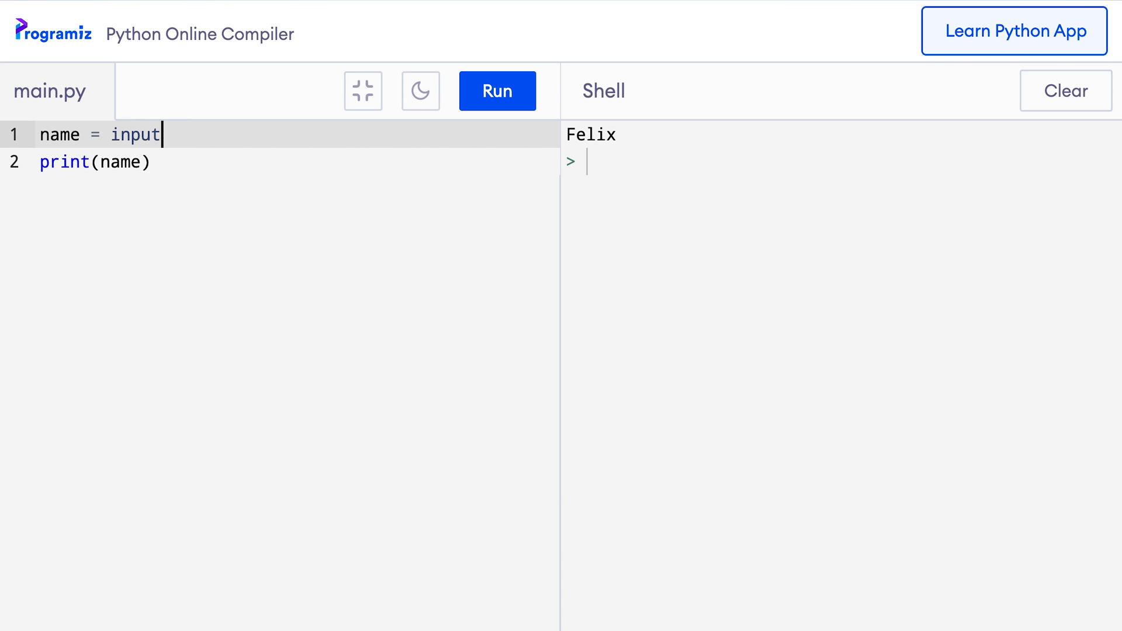
{"action": "type", "text": "()"}
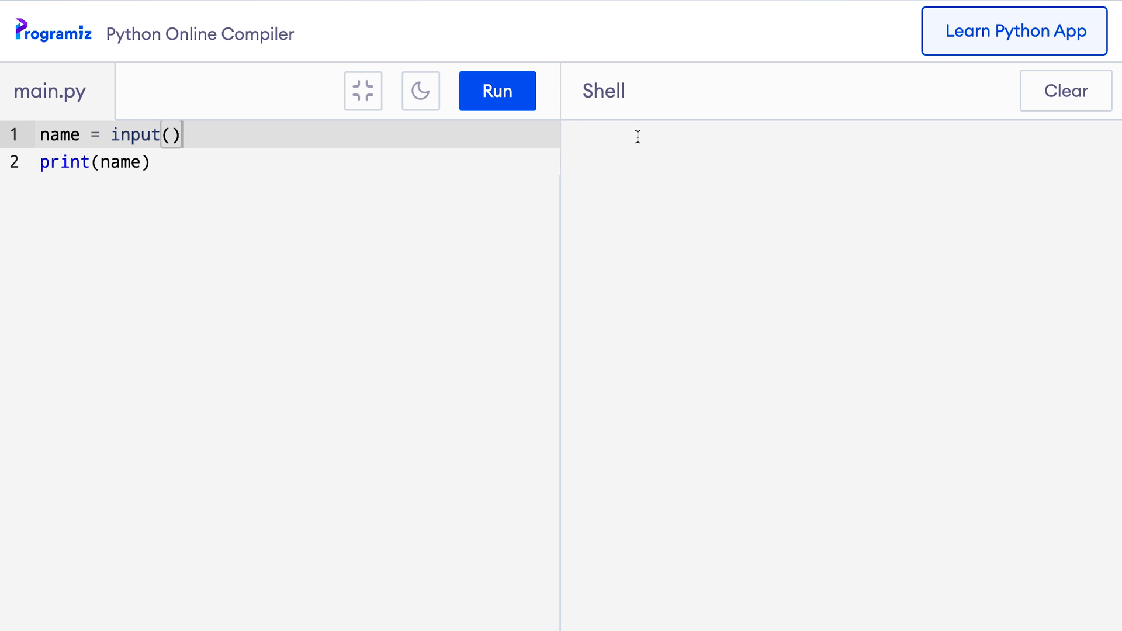
{"action": "type", "text": "F"}
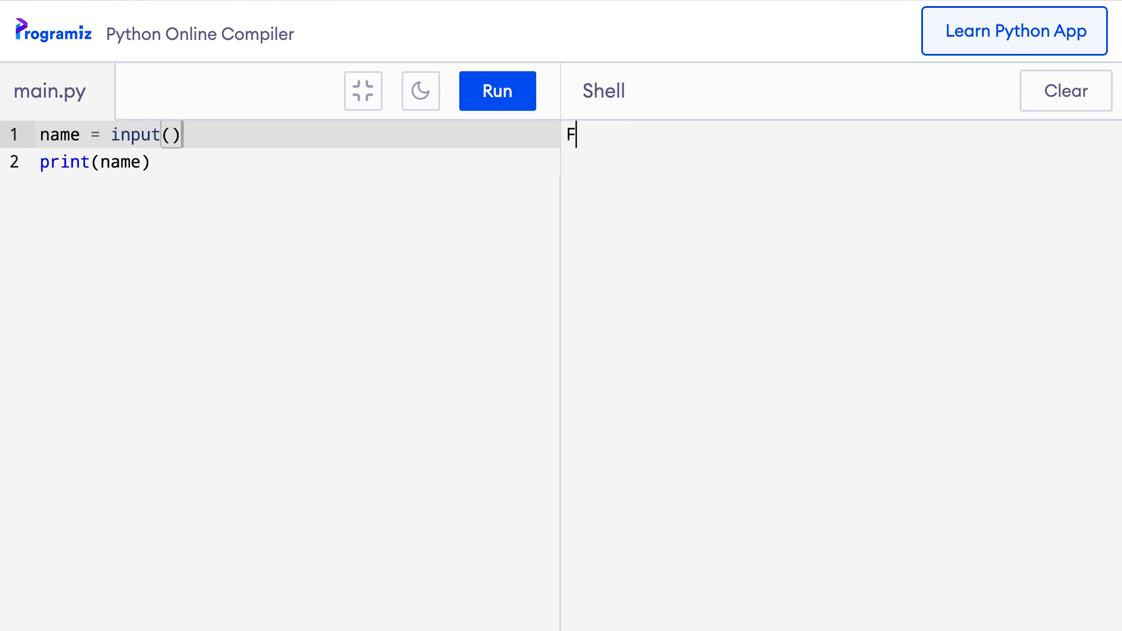
{"action": "type", "text": "elix"}
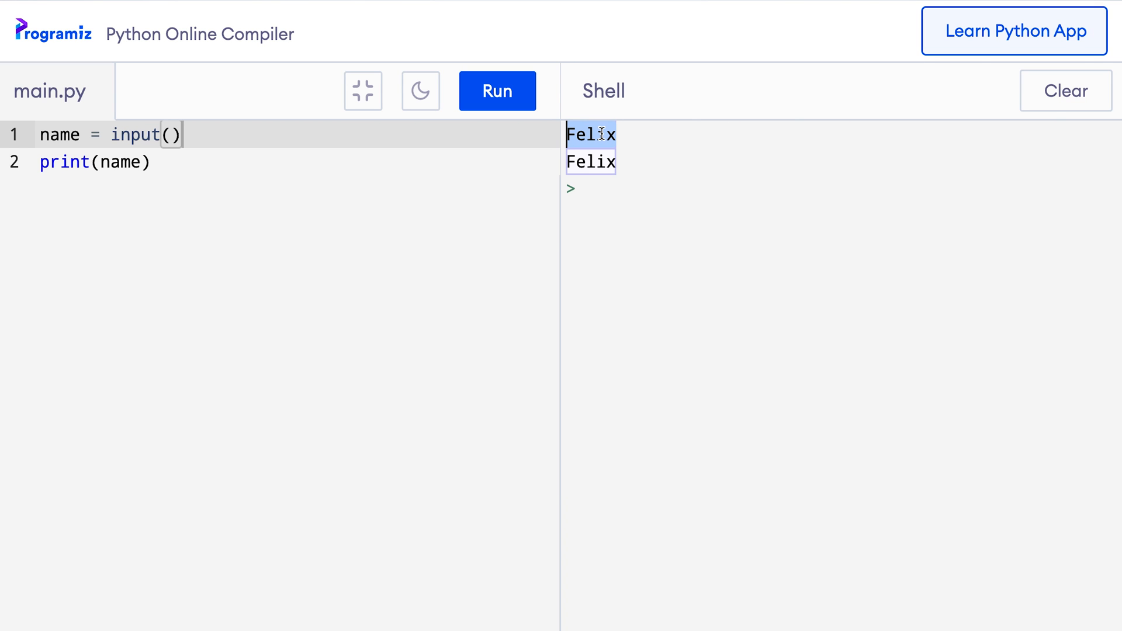
{"action": "double_click", "coordinate": [60, 134]}
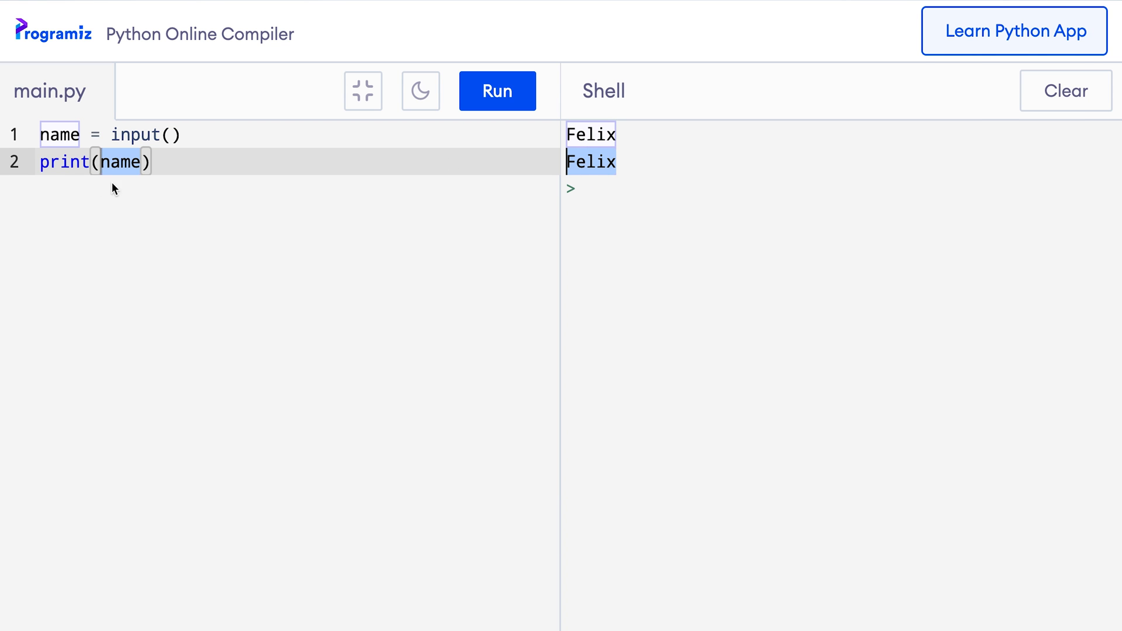
{"action": "mouse_move", "coordinate": [628, 170]}
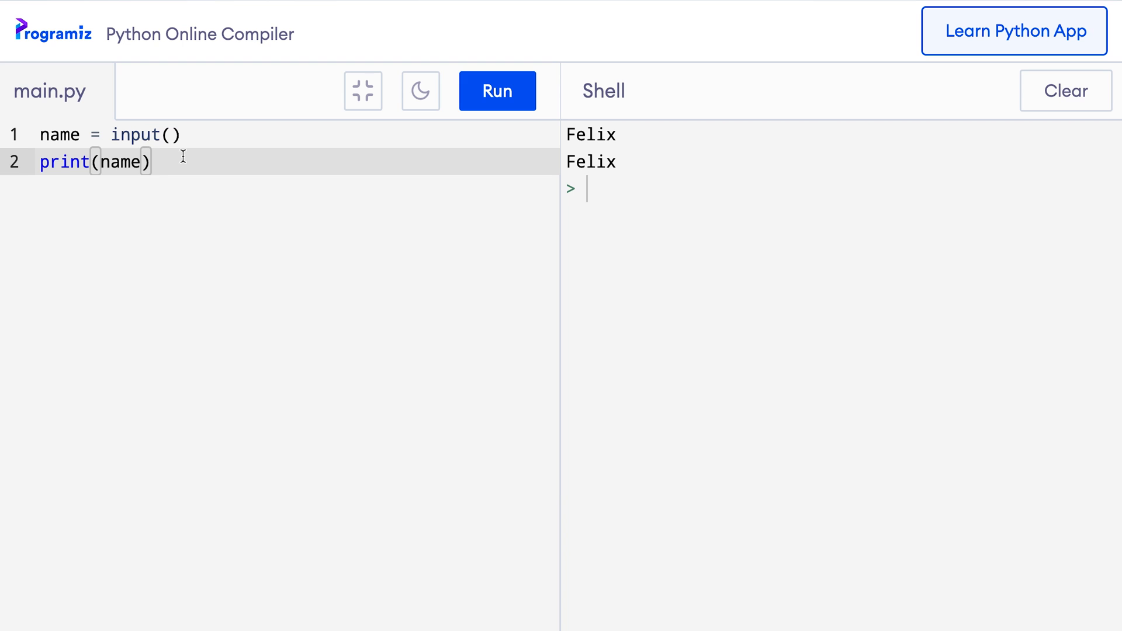
Add an "Enter name" prompt to input(), run, and answer Felix at the prompt.
{"action": "left_click", "coordinate": [169, 134]}
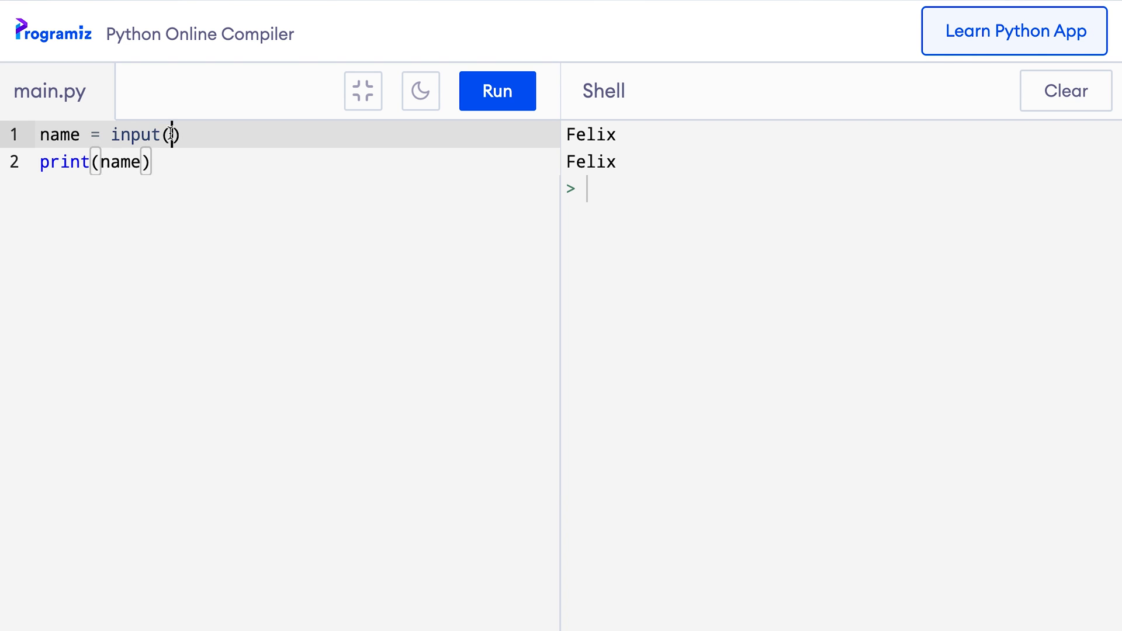
{"action": "type", "text": "\"Enter name\""}
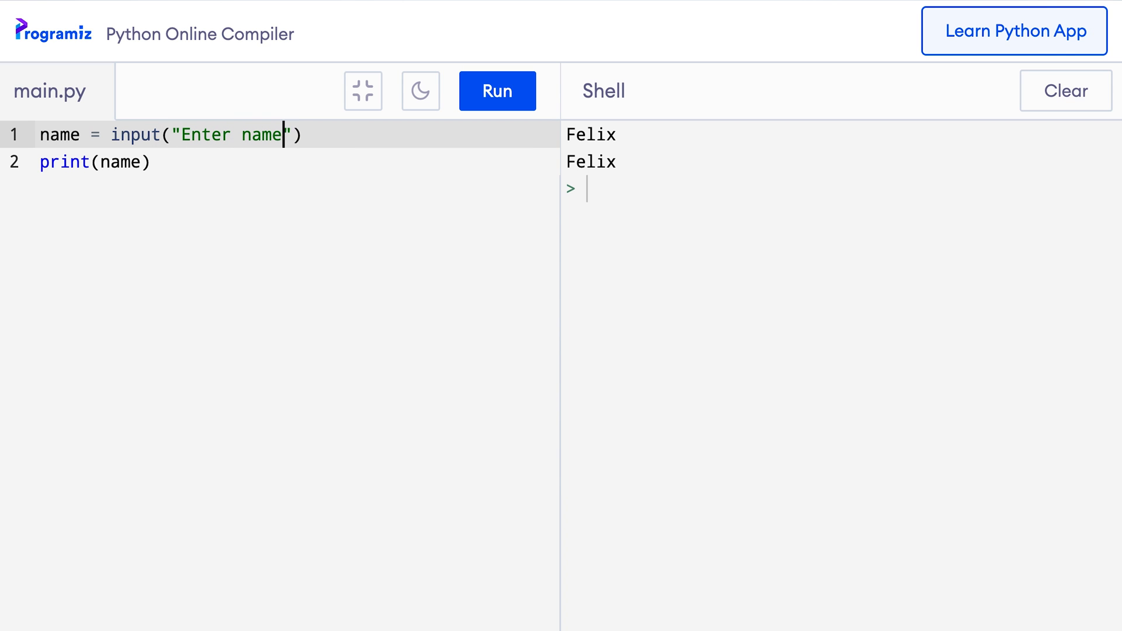
{"action": "left_click", "coordinate": [497, 91]}
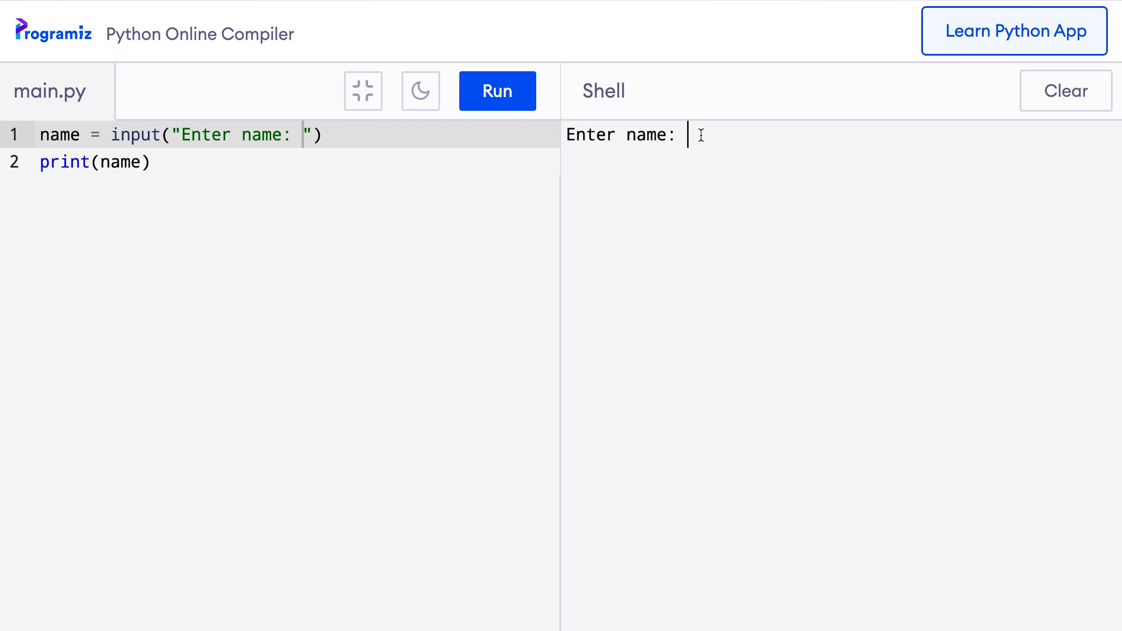
{"action": "type", "text": "Felix"}
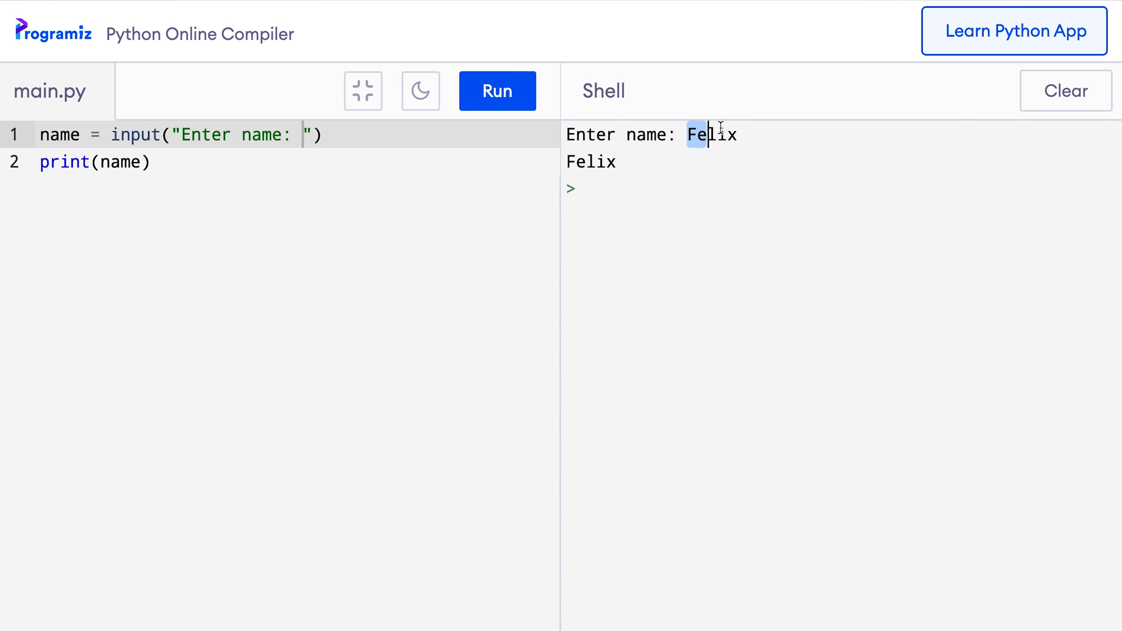
{"action": "double_click", "coordinate": [61, 135]}
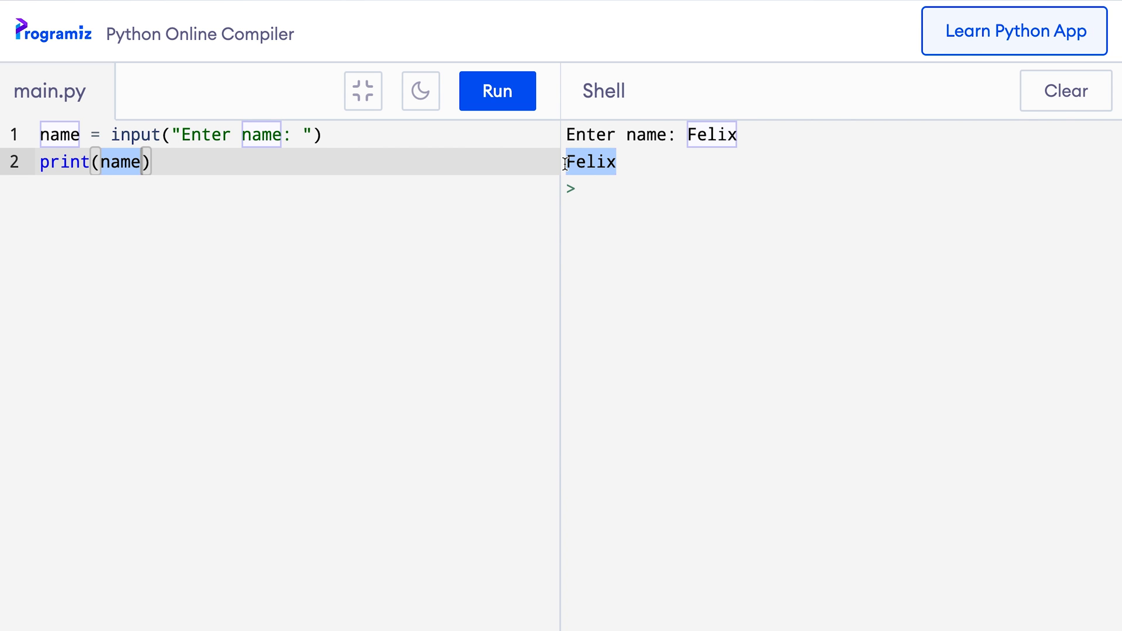
{"action": "left_click", "coordinate": [1013, 31]}
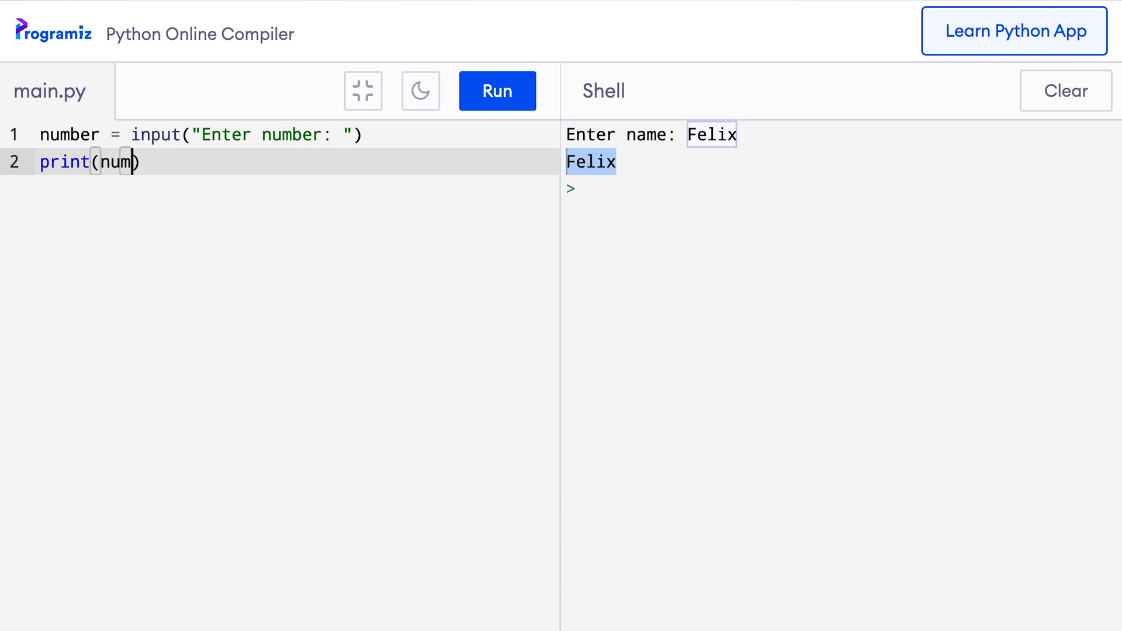
Rename the variable to number, run, and enter 5 so it prints 5.
{"action": "type", "text": "ber"}
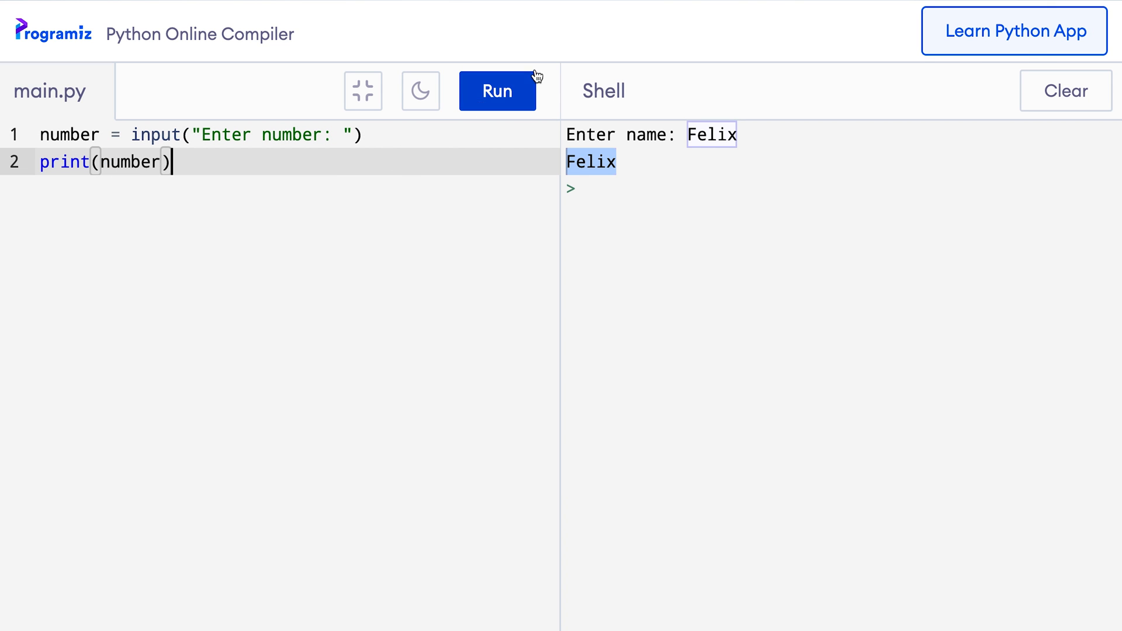
{"action": "left_click", "coordinate": [496, 92]}
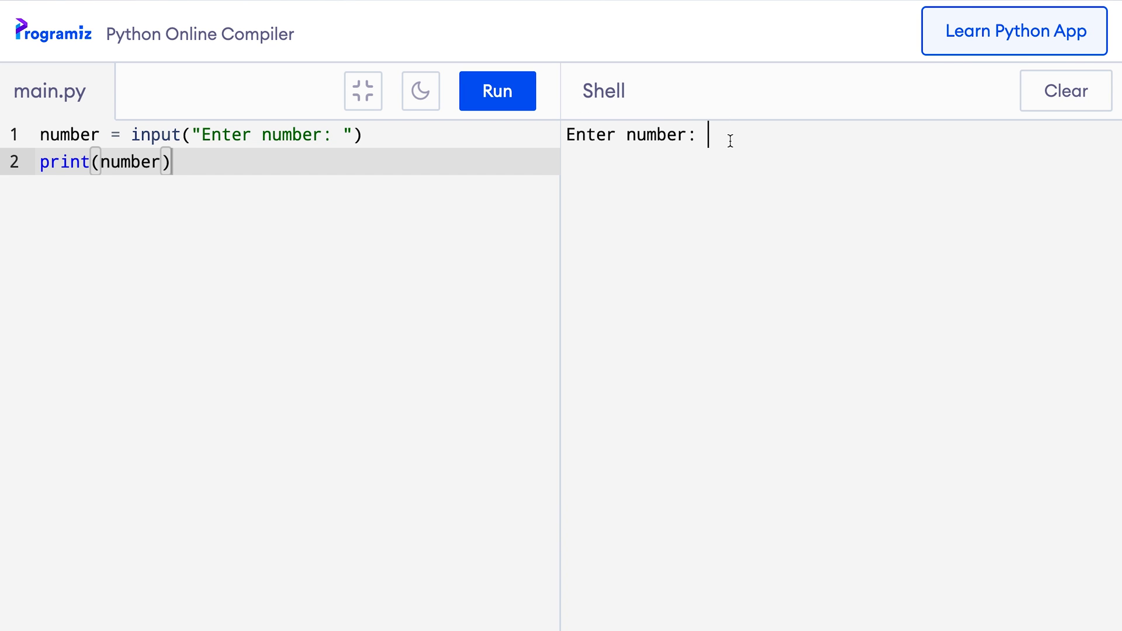
{"action": "type", "text": "5"}
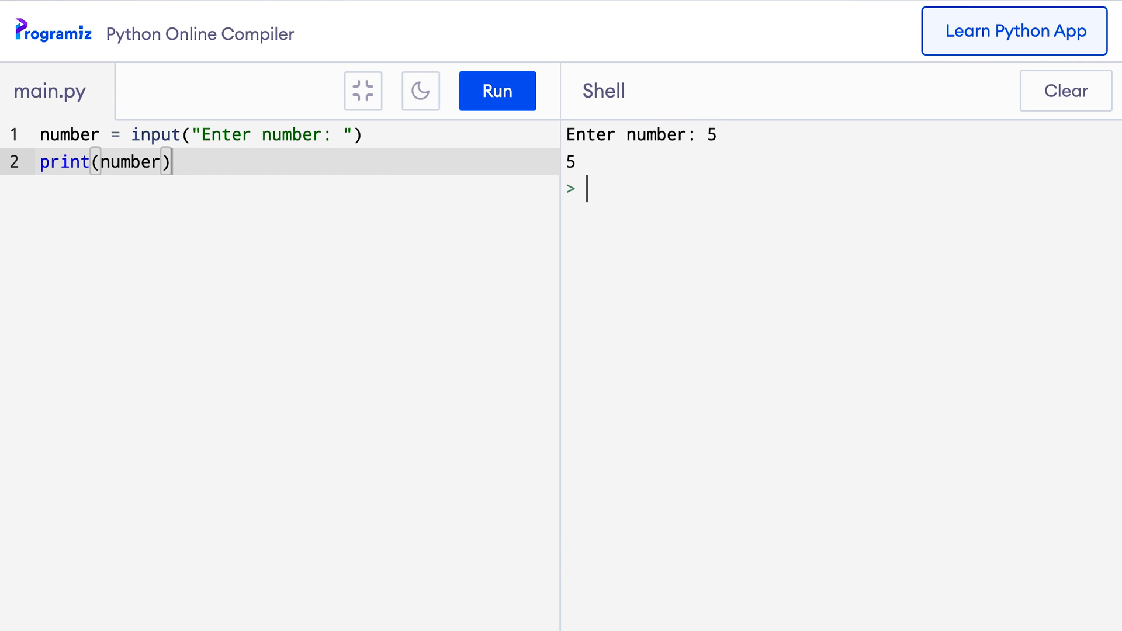
{"action": "double_click", "coordinate": [571, 162]}
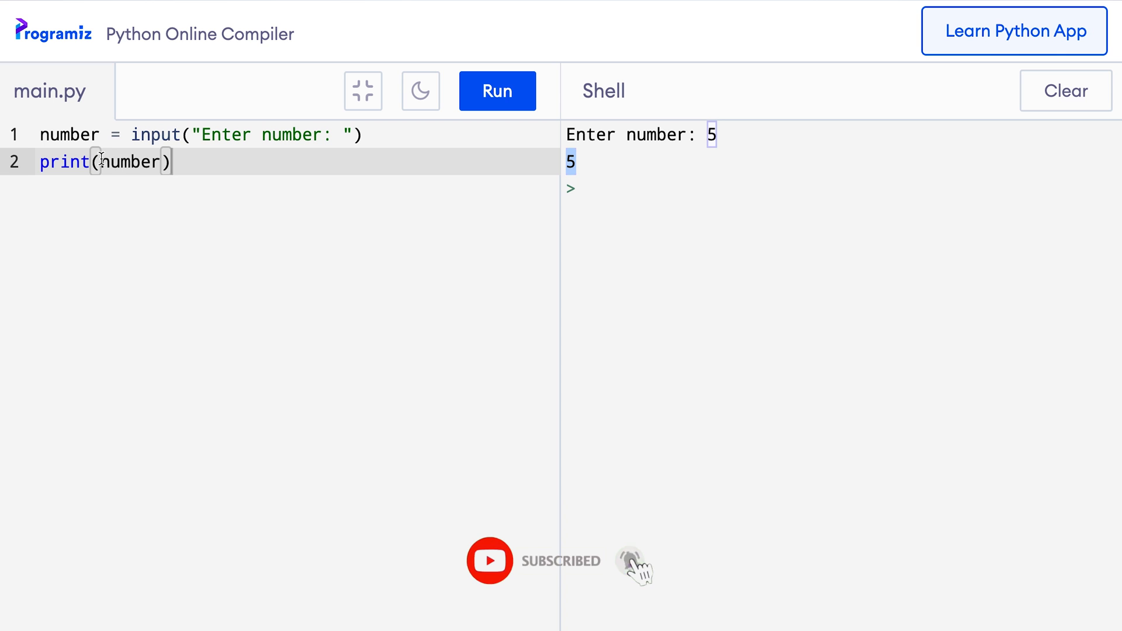
Change the print to print(type(number)) and run it with 5 entered.
{"action": "type", "text": "type("}
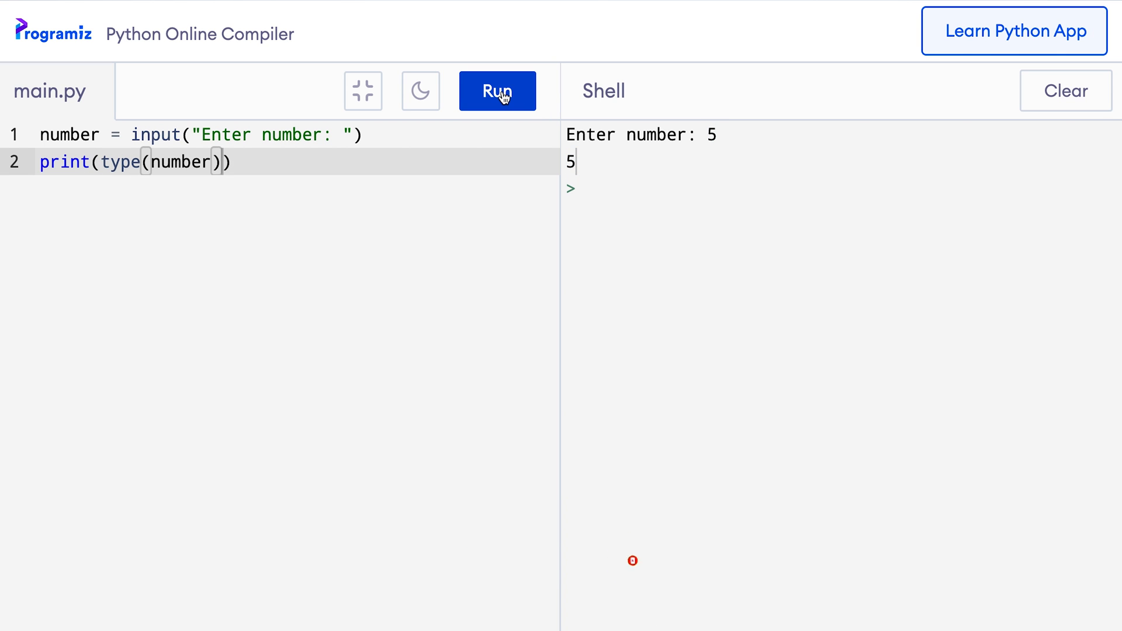
{"action": "left_click", "coordinate": [496, 92]}
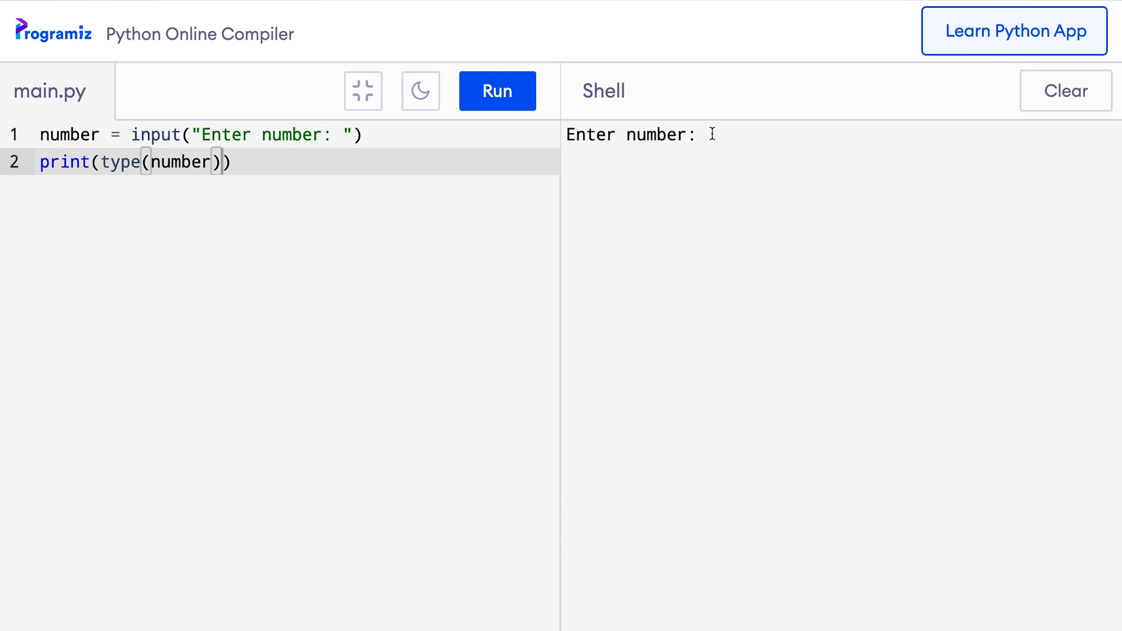
{"action": "type", "text": "5"}
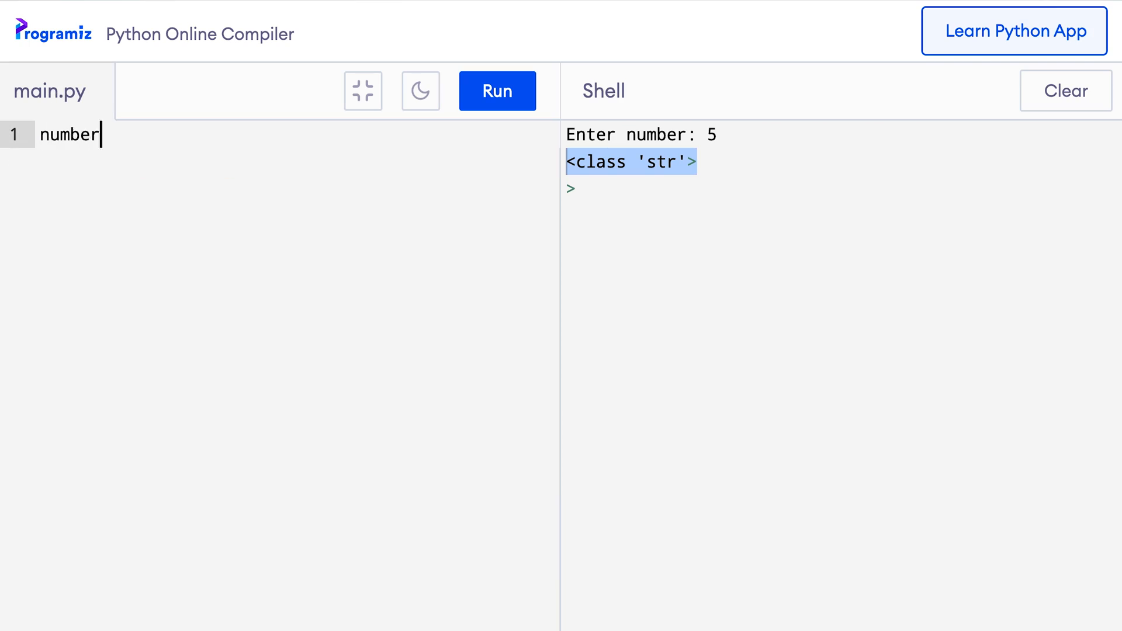
Write number1 = 5 and number2 = 5.5, print both types, and run to show int and float.
{"action": "type", "text": "1 ="}
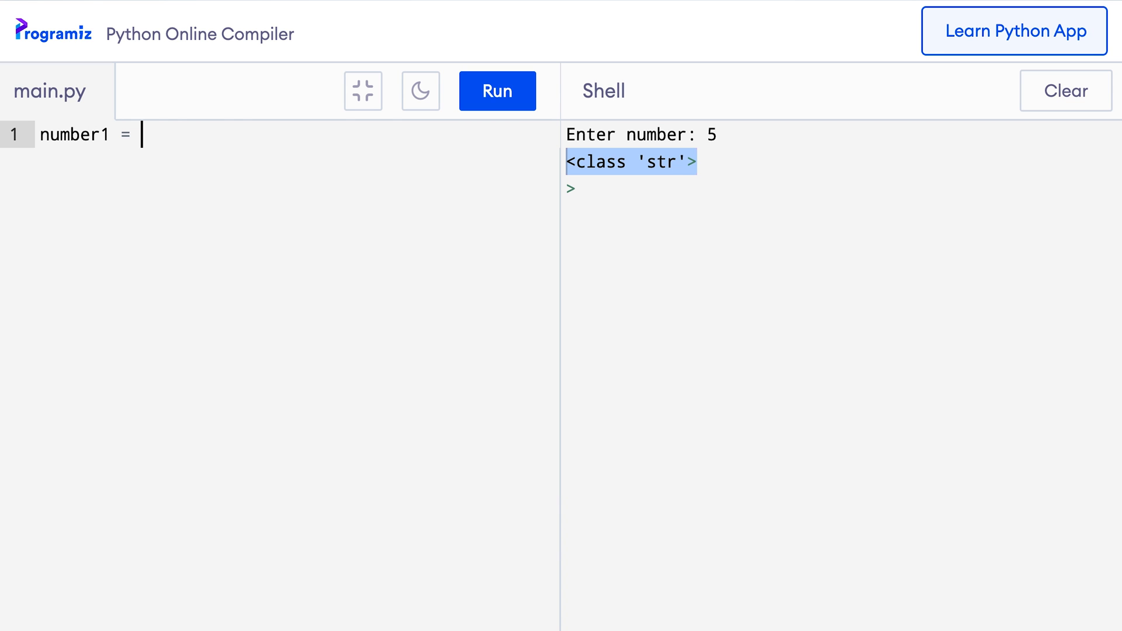
{"action": "type", "text": "5"}
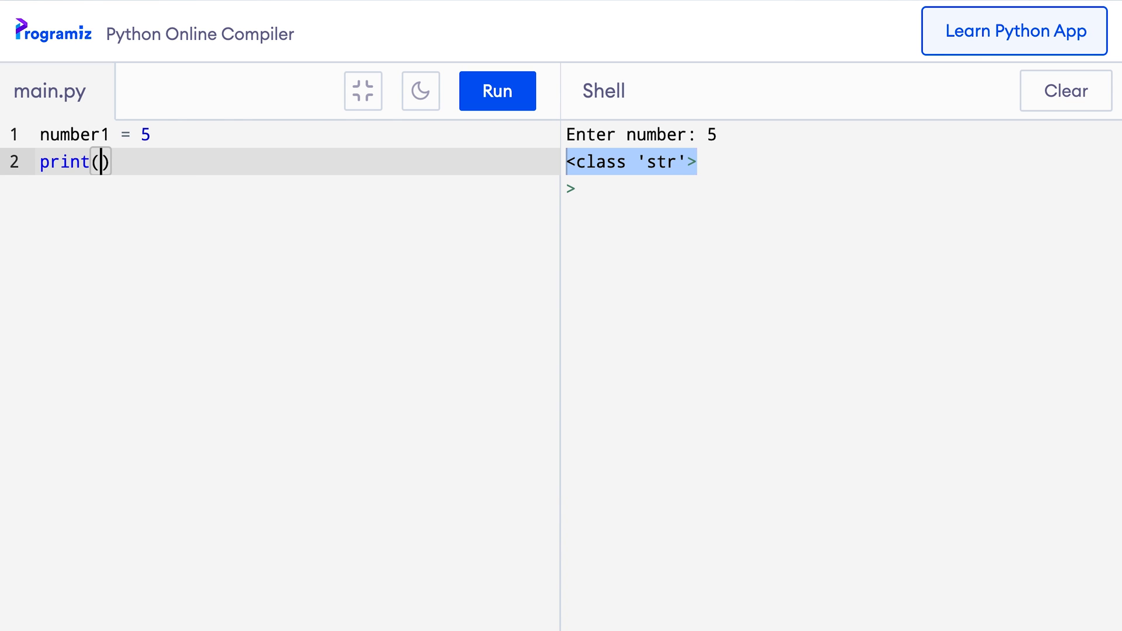
{"action": "type", "text": "type(number1)"}
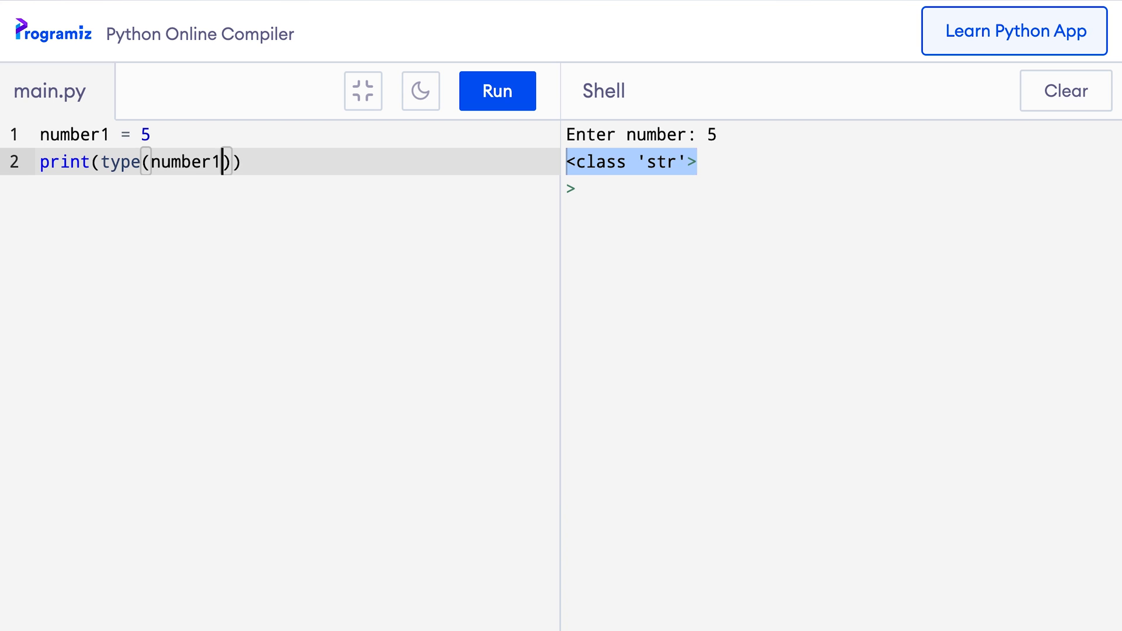
{"action": "type", "text": "num"}
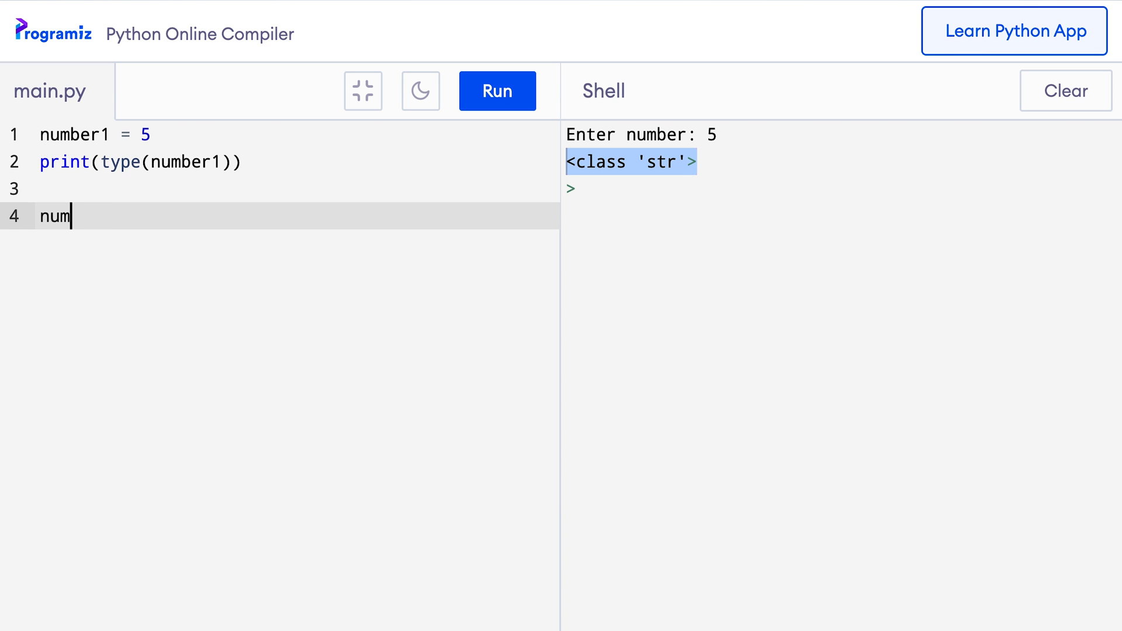
{"action": "type", "text": "ber2"}
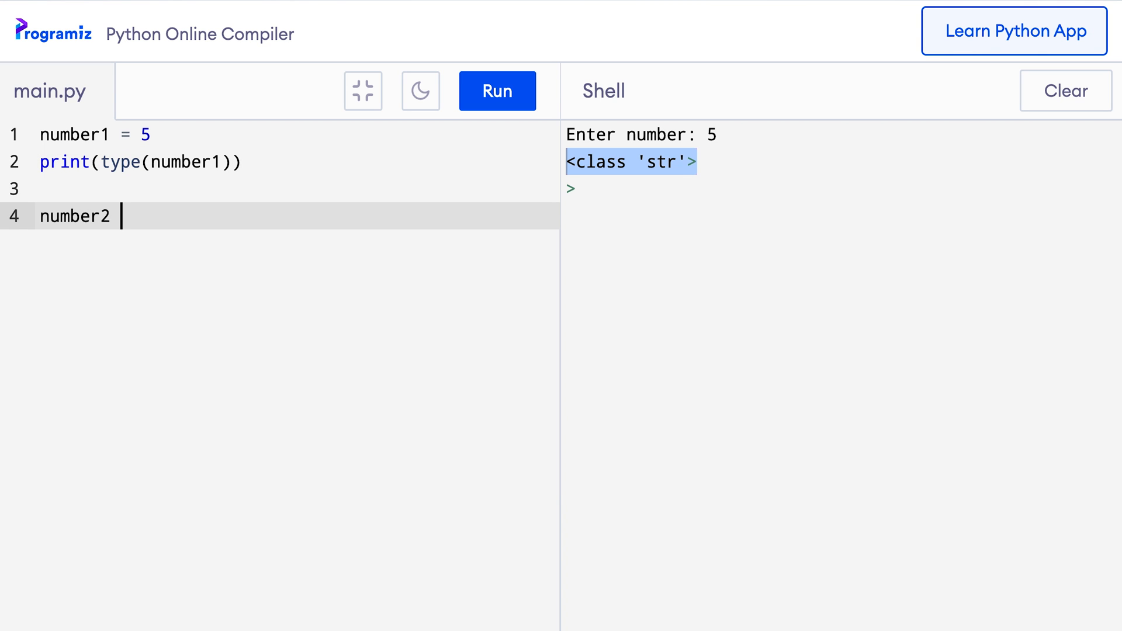
{"action": "type", "text": "= 5.5"}
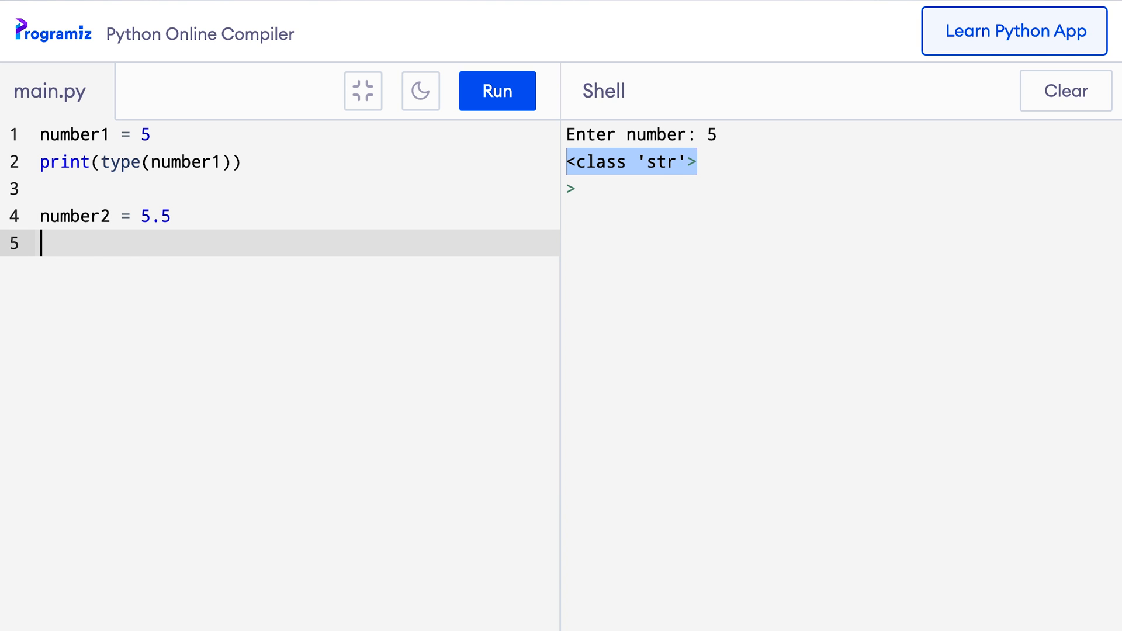
{"action": "type", "text": "print(type(number2"}
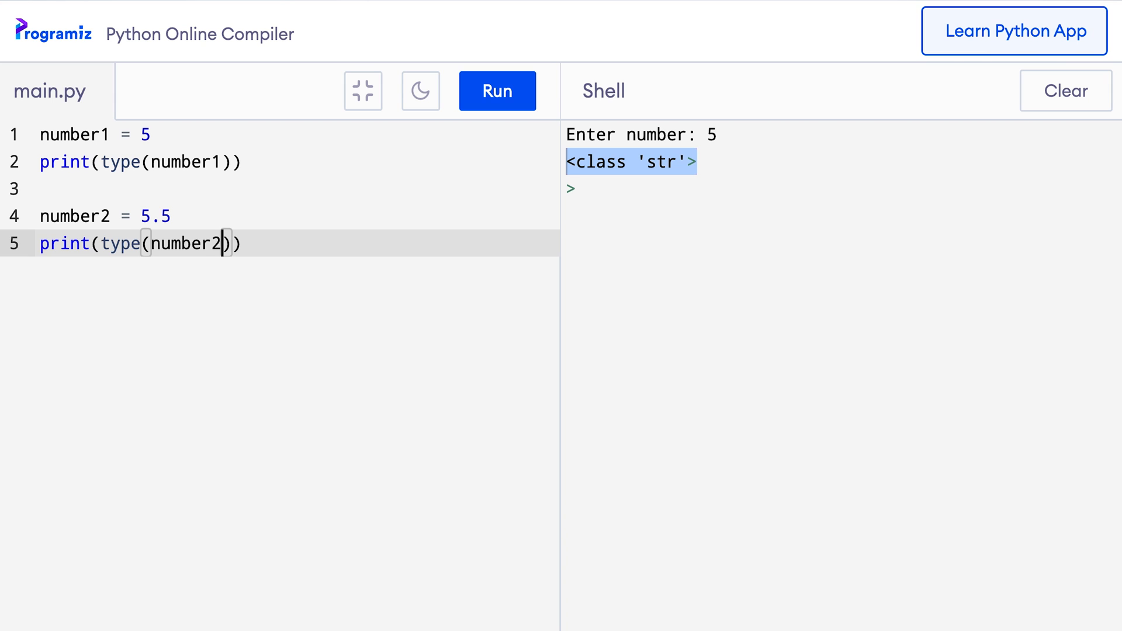
{"action": "left_click", "coordinate": [497, 91]}
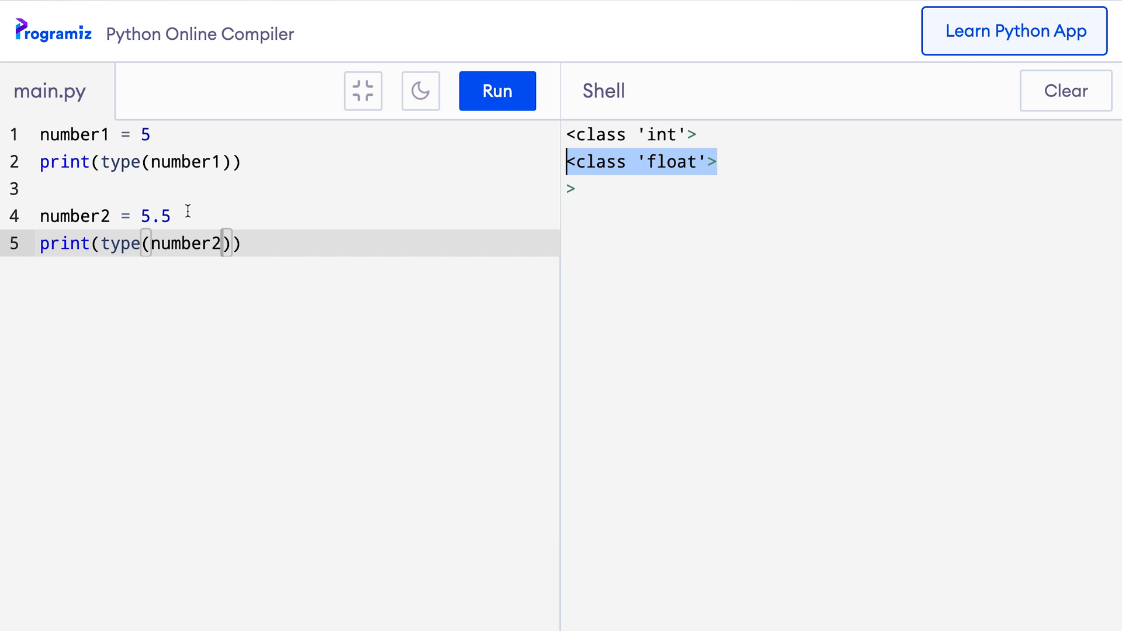
{"action": "mouse_move", "coordinate": [214, 223]}
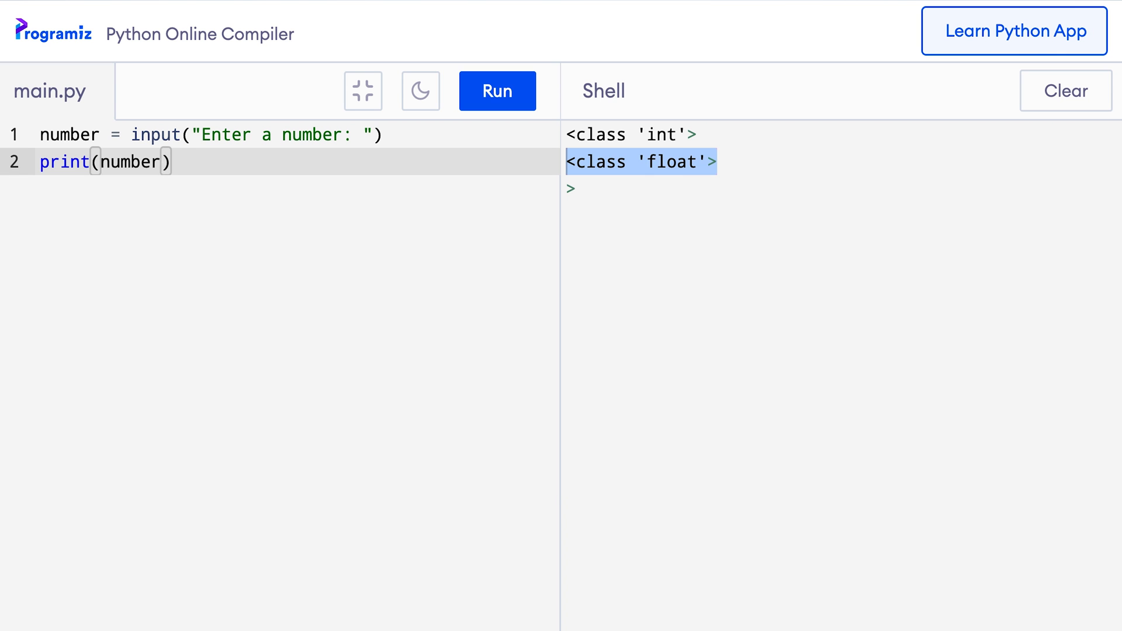
Add a number = int(number) line after the input and run with 5 entered.
{"action": "key", "text": "Enter"}
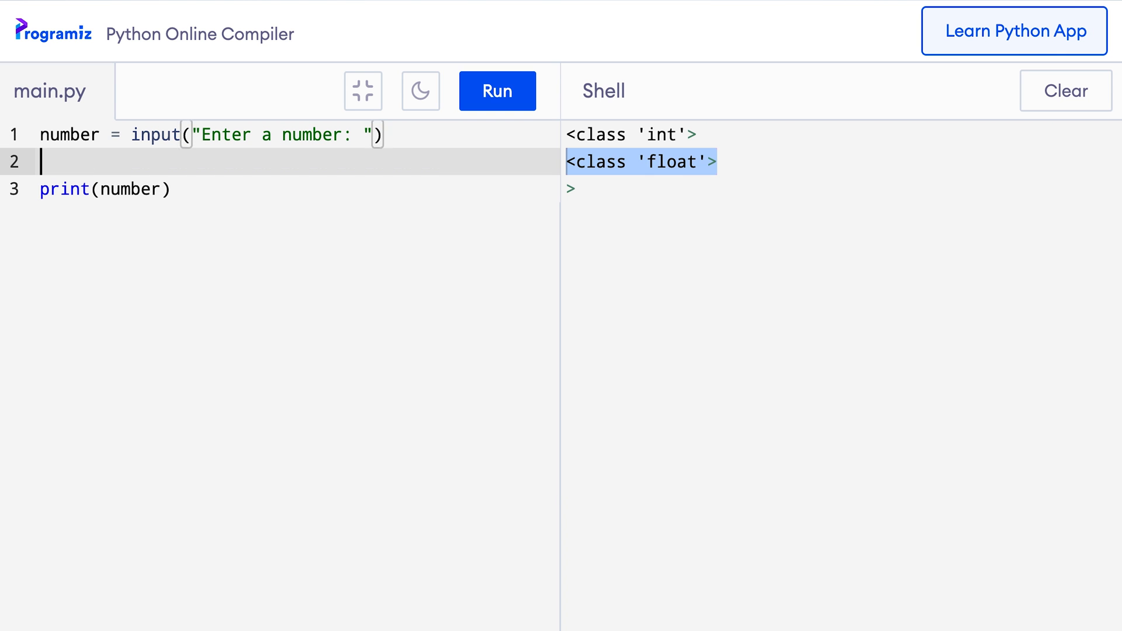
{"action": "type", "text": "number."}
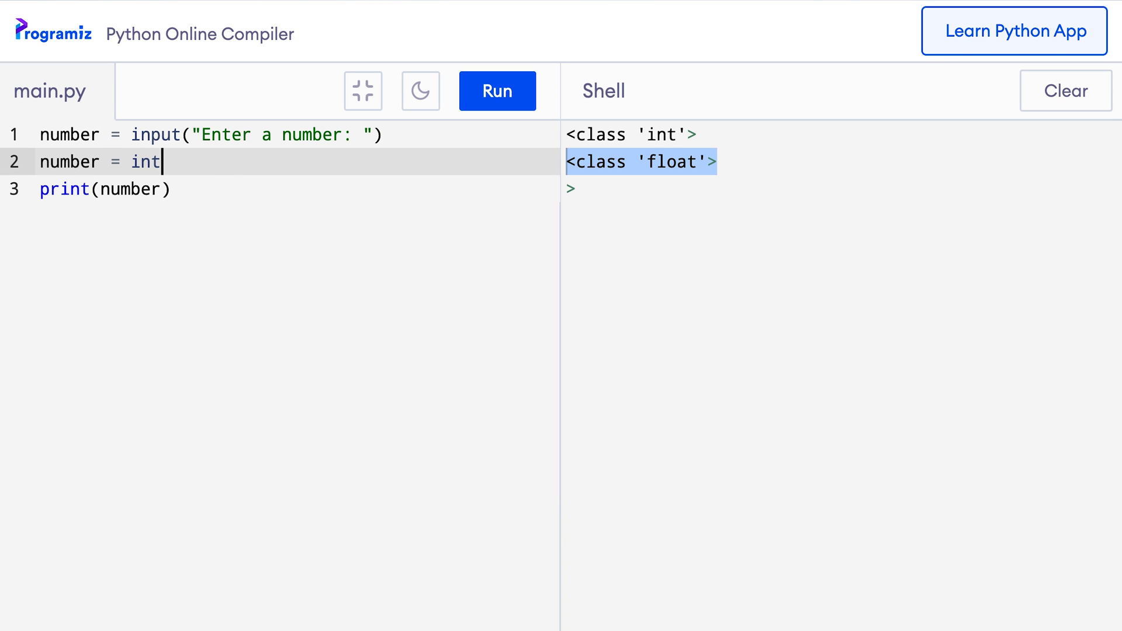
{"action": "type", "text": "(number)"}
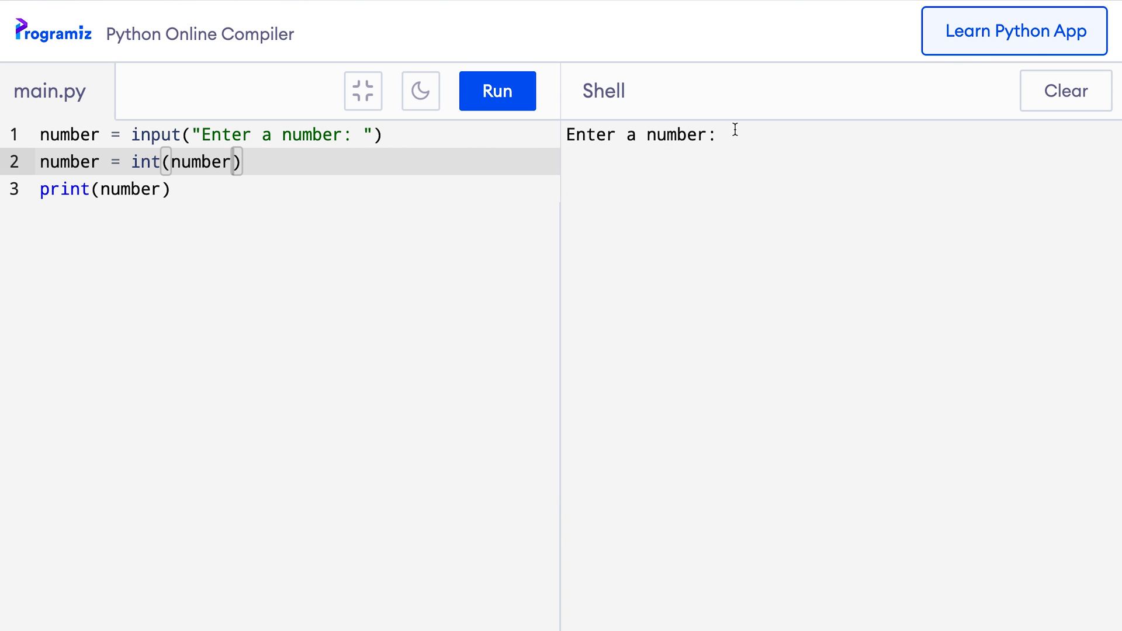
{"action": "type", "text": "5"}
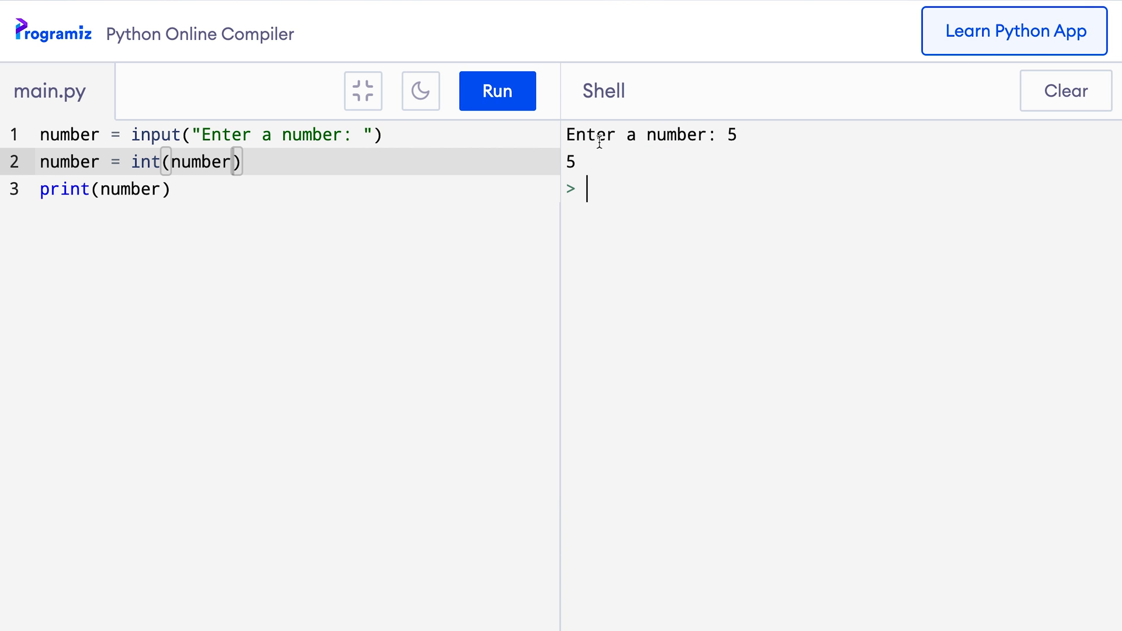
{"action": "mouse_move", "coordinate": [576, 157]}
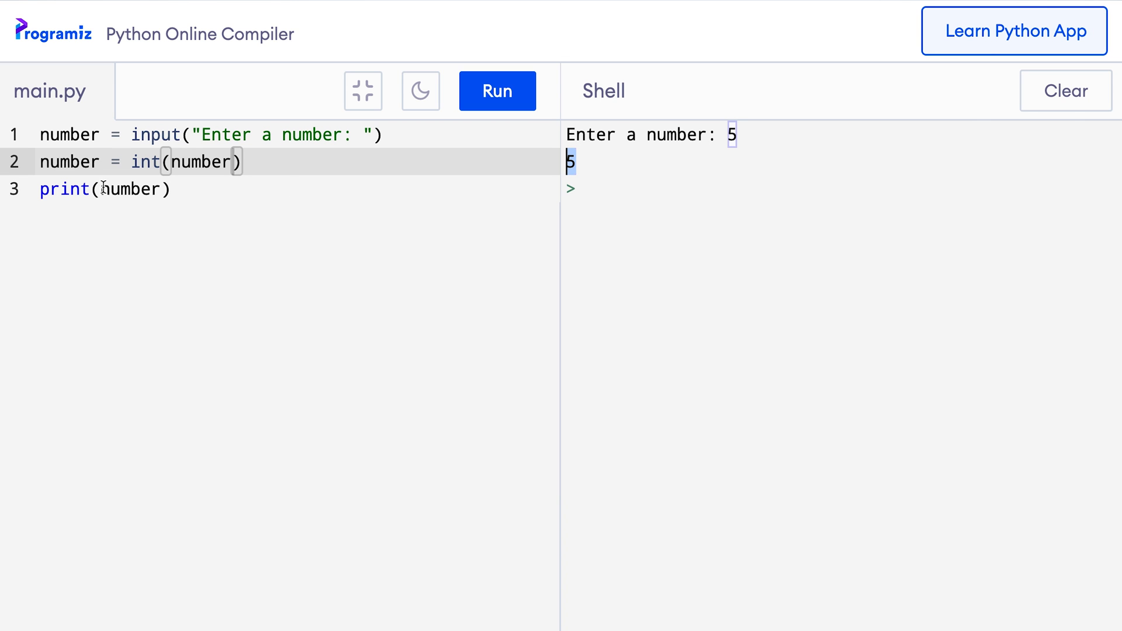
Wrap the print argument in type(), enter 5, and mark the <class 'int'> output.
{"action": "type", "text": "type("}
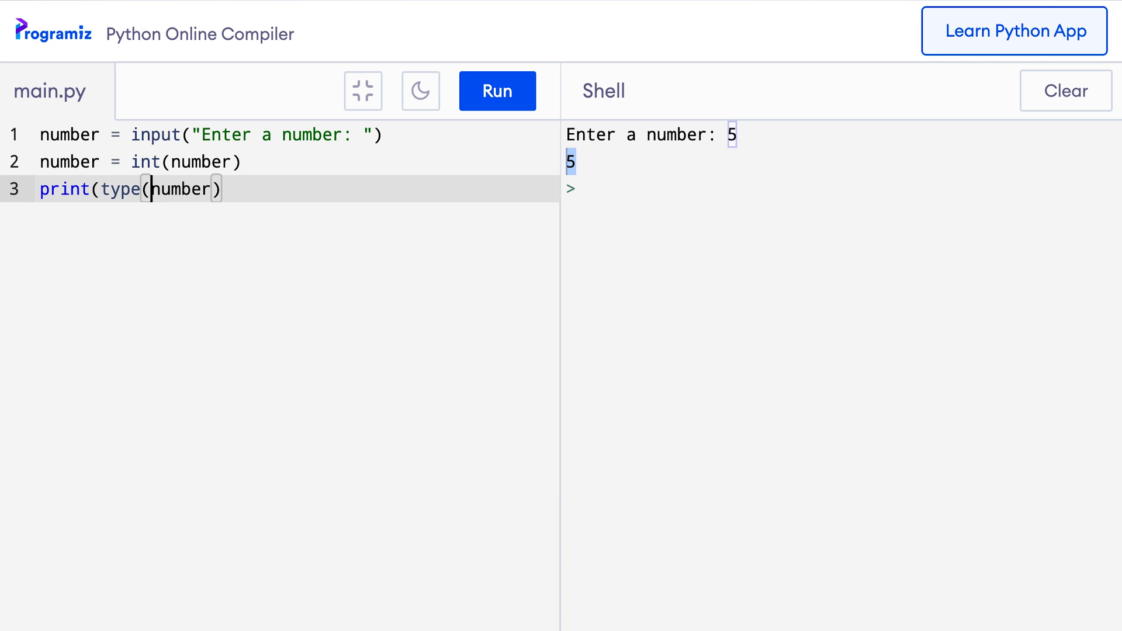
{"action": "type", "text": ")"}
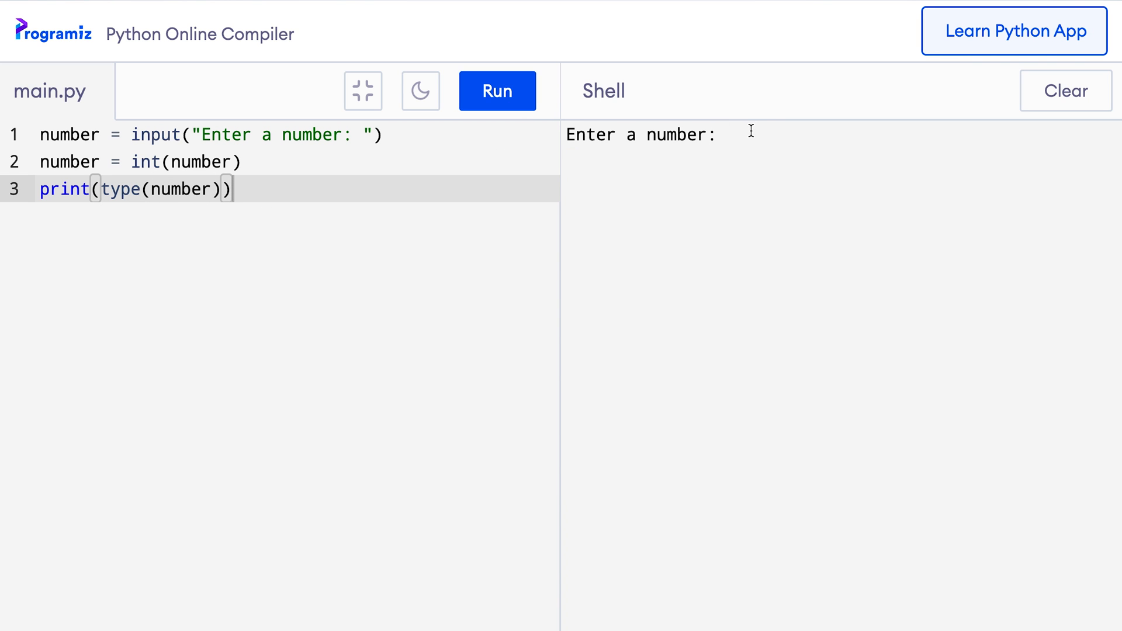
{"action": "mouse_move", "coordinate": [740, 181]}
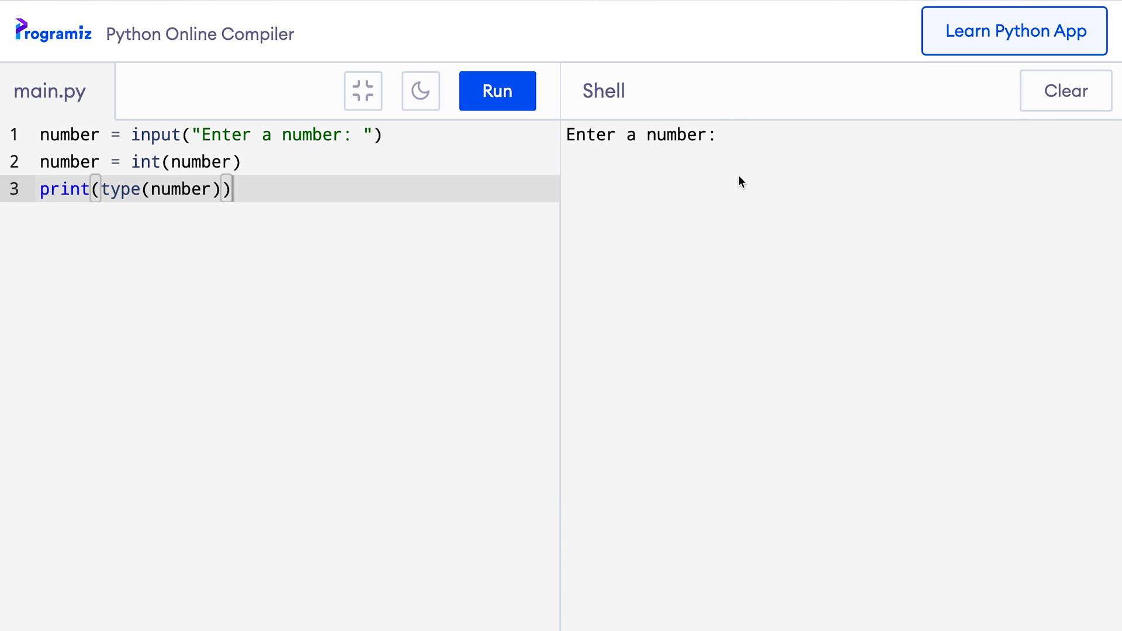
{"action": "type", "text": "5"}
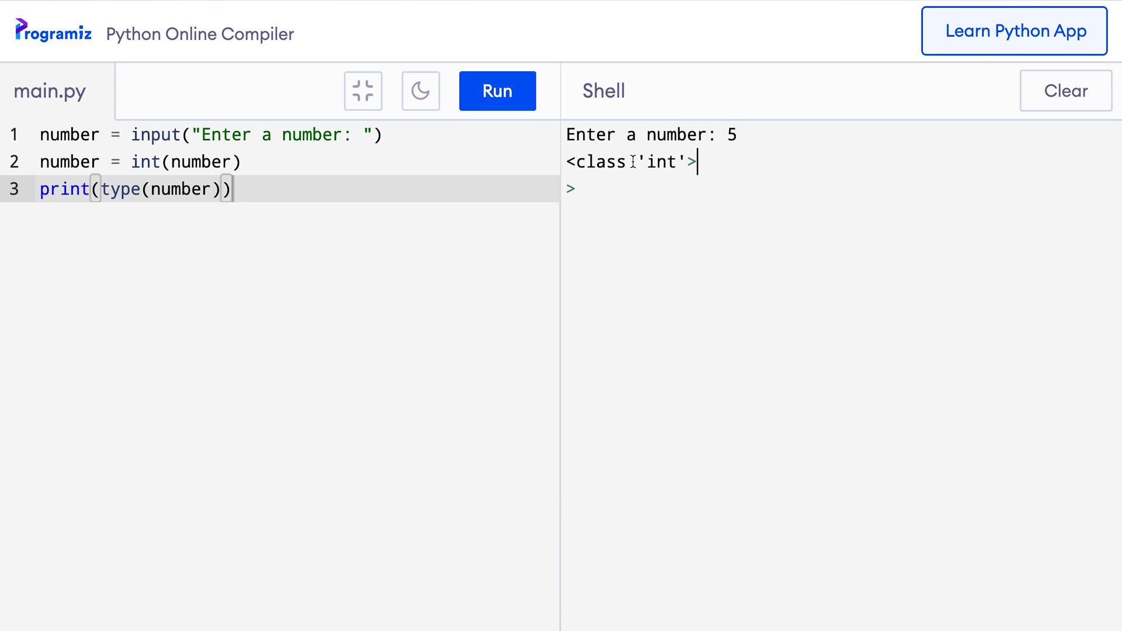
{"action": "double_click", "coordinate": [630, 162]}
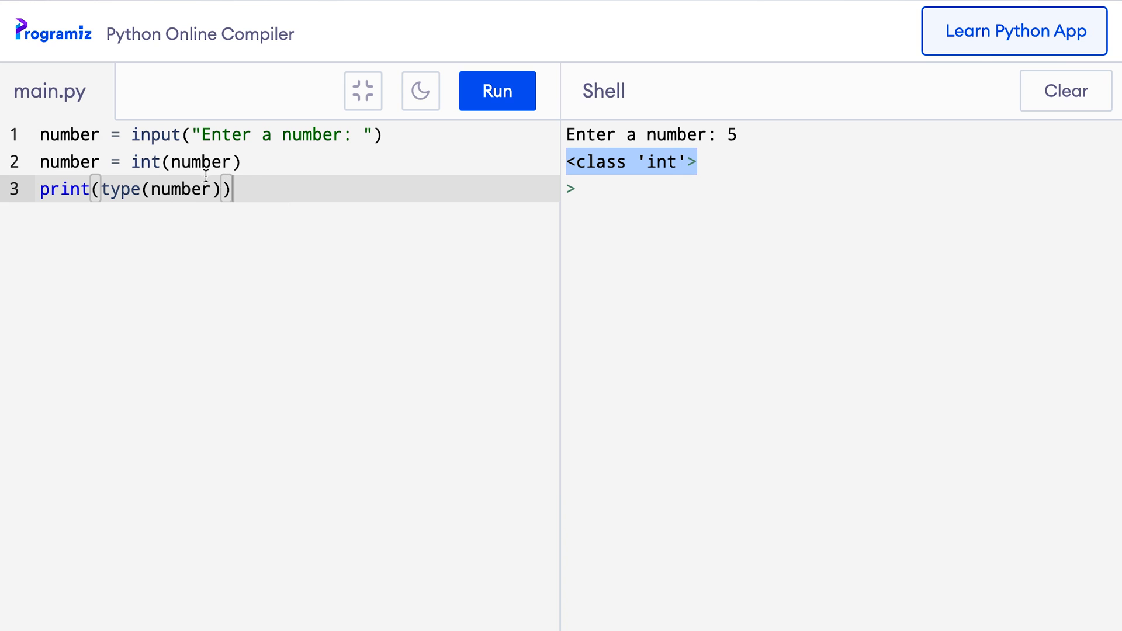
{"action": "double_click", "coordinate": [180, 188]}
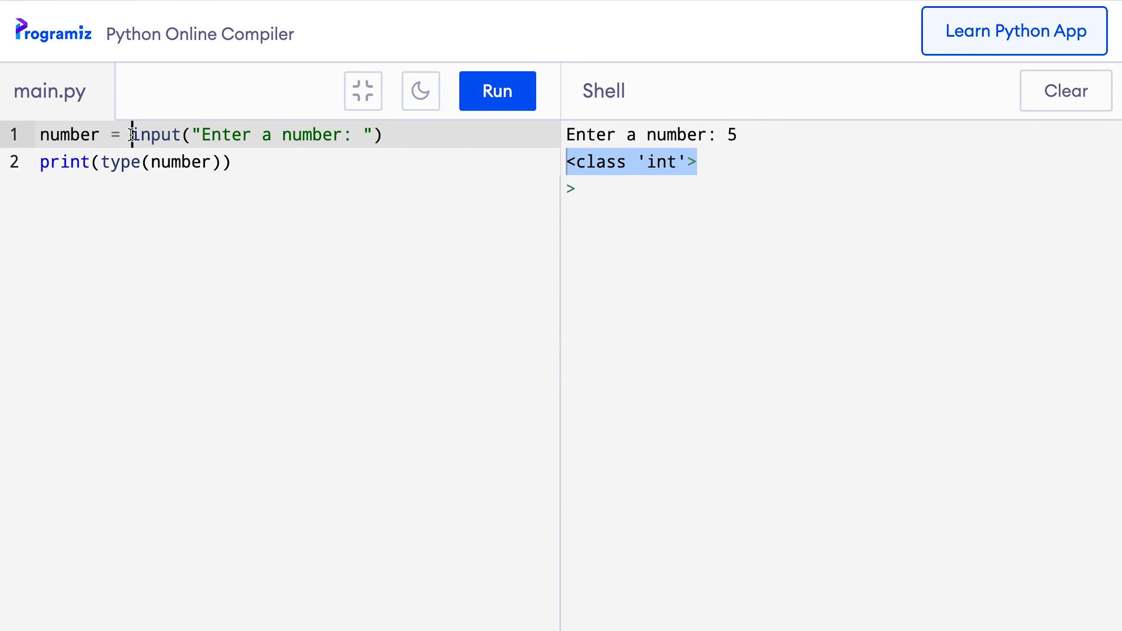
Wrap input() in int() on line 1, run with 5, and point out number and int.
{"action": "type", "text": "int("}
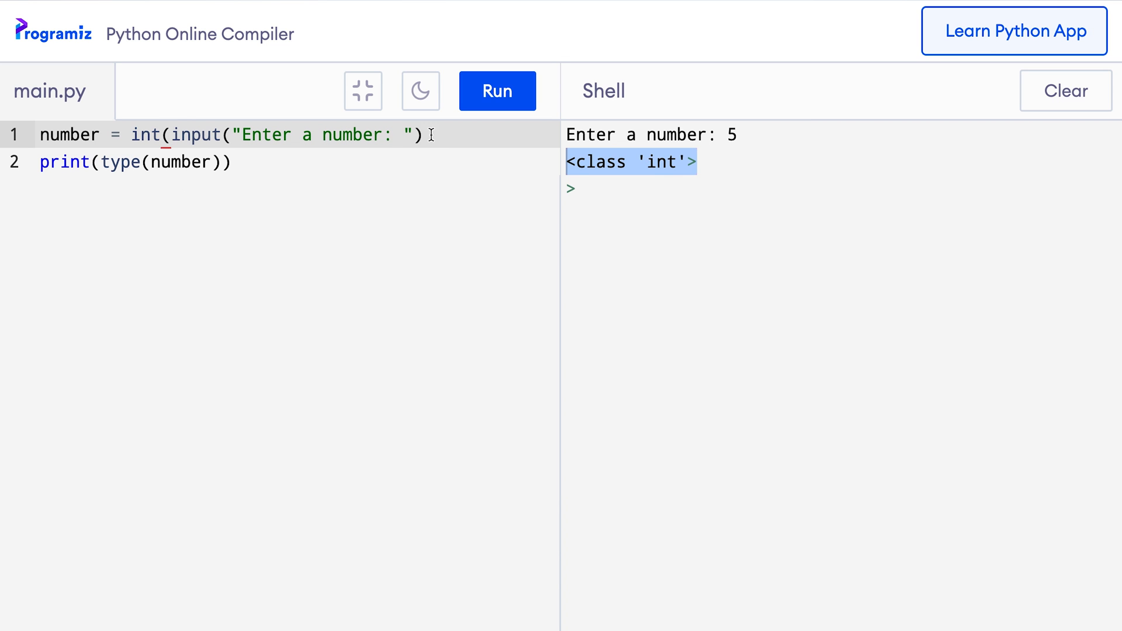
{"action": "type", "text": ")"}
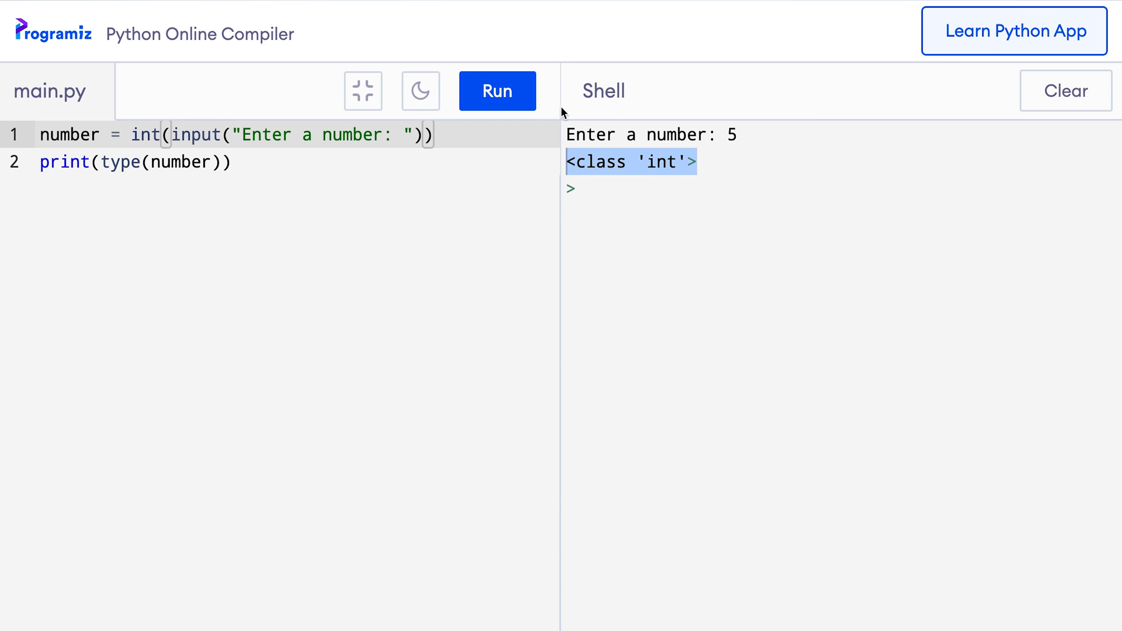
{"action": "left_click", "coordinate": [497, 91]}
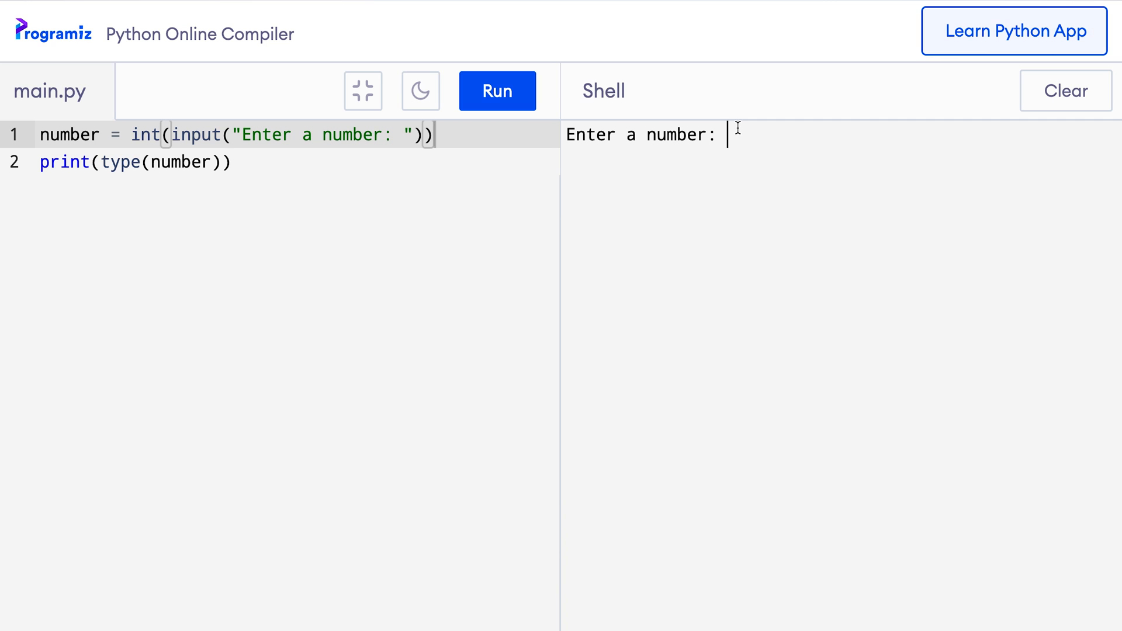
{"action": "type", "text": "5"}
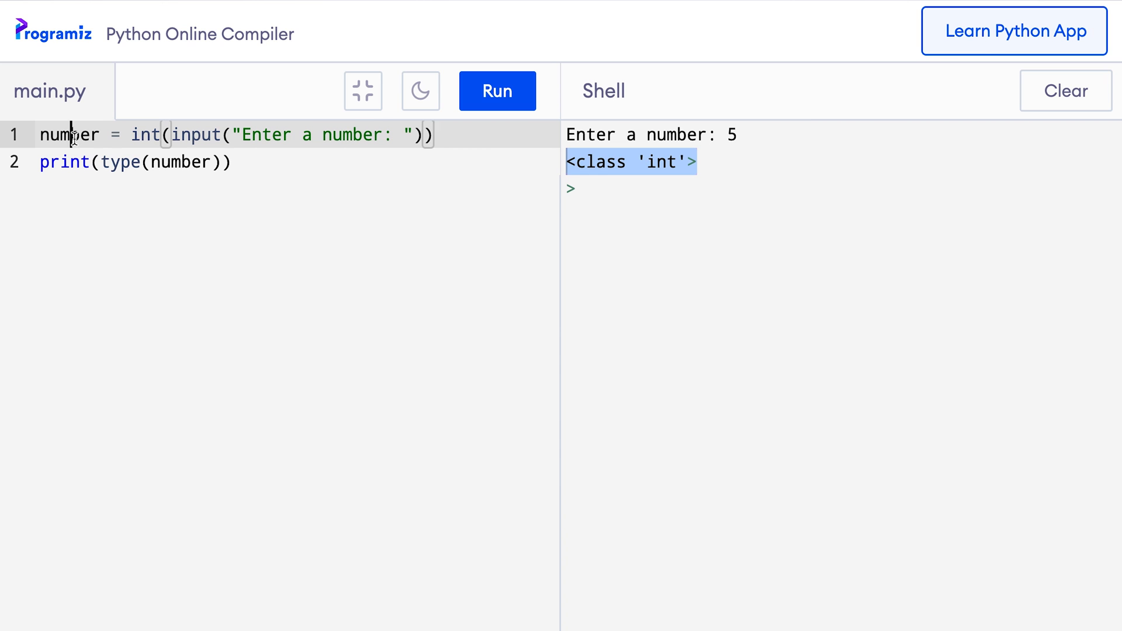
{"action": "double_click", "coordinate": [69, 134]}
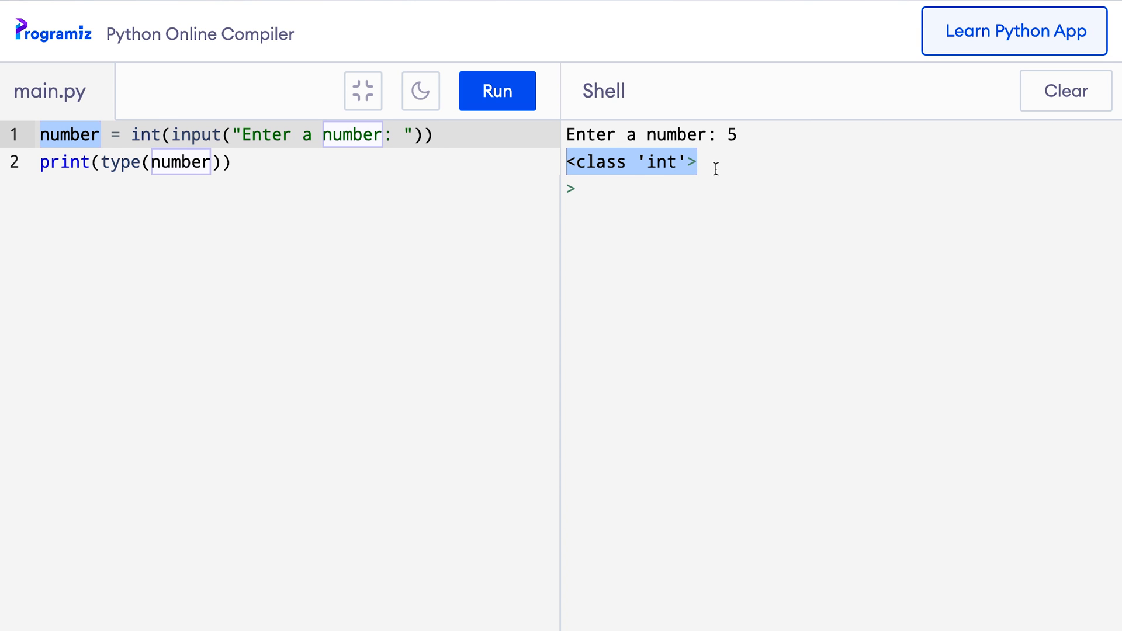
{"action": "mouse_move", "coordinate": [447, 123]}
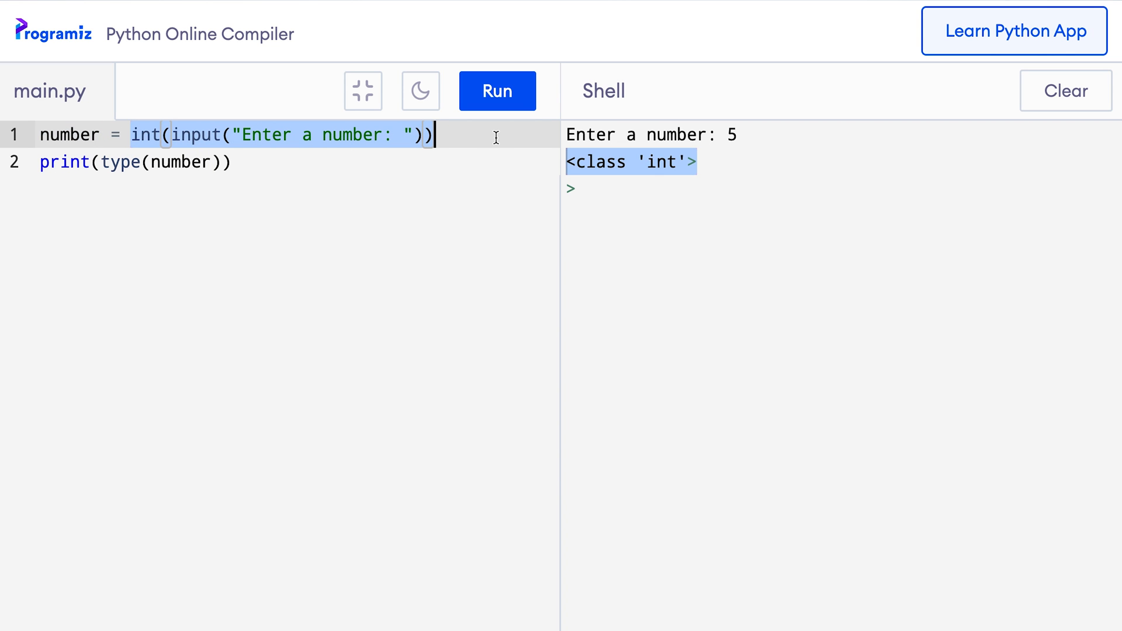
{"action": "double_click", "coordinate": [69, 134]}
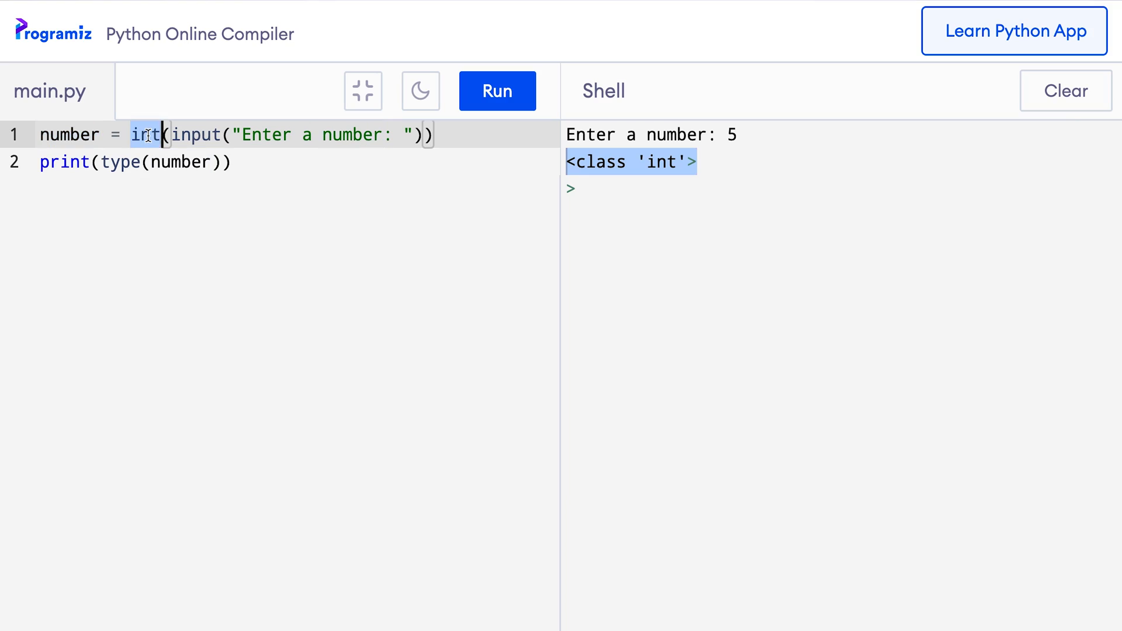
Replace int with float, enter 5.5, and select the <class 'float'> output.
{"action": "type", "text": "float"}
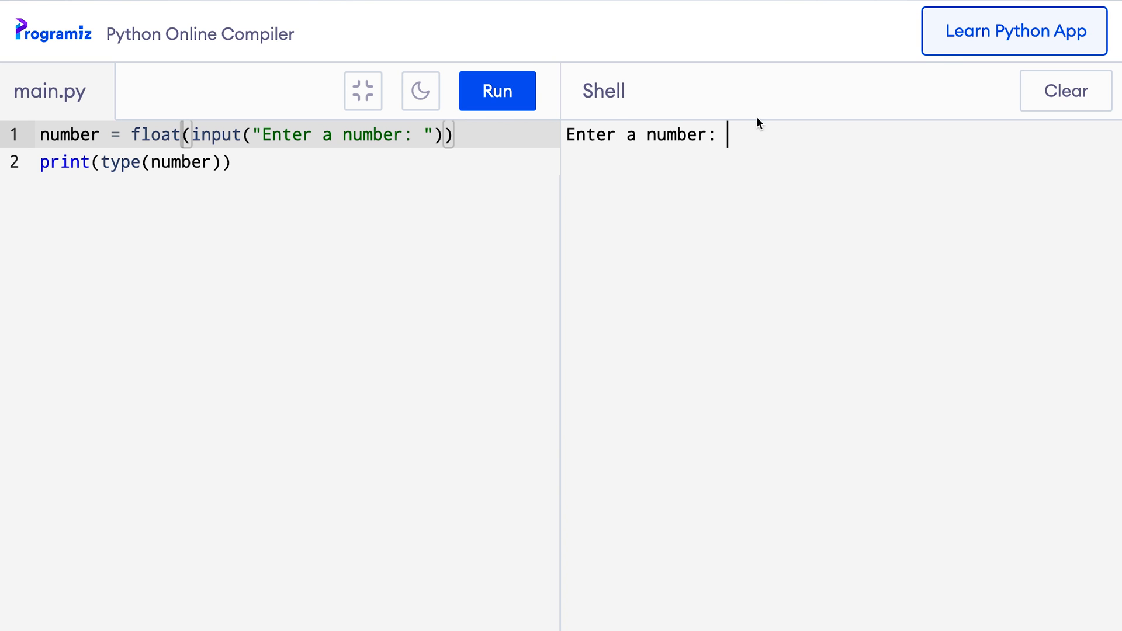
{"action": "mouse_move", "coordinate": [757, 133]}
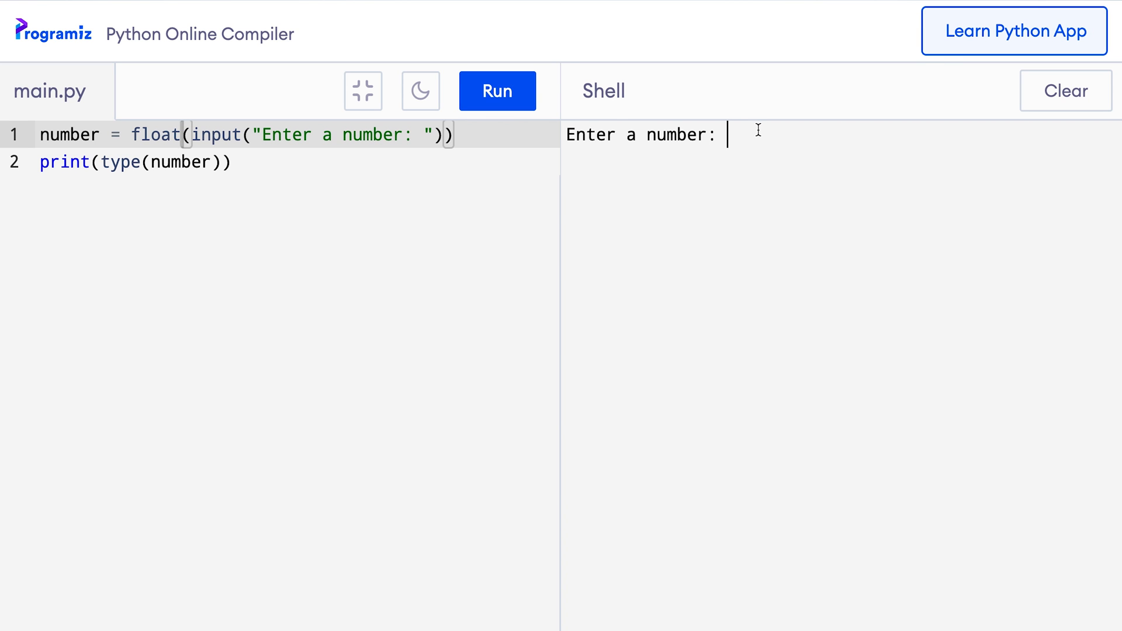
{"action": "type", "text": "5.5"}
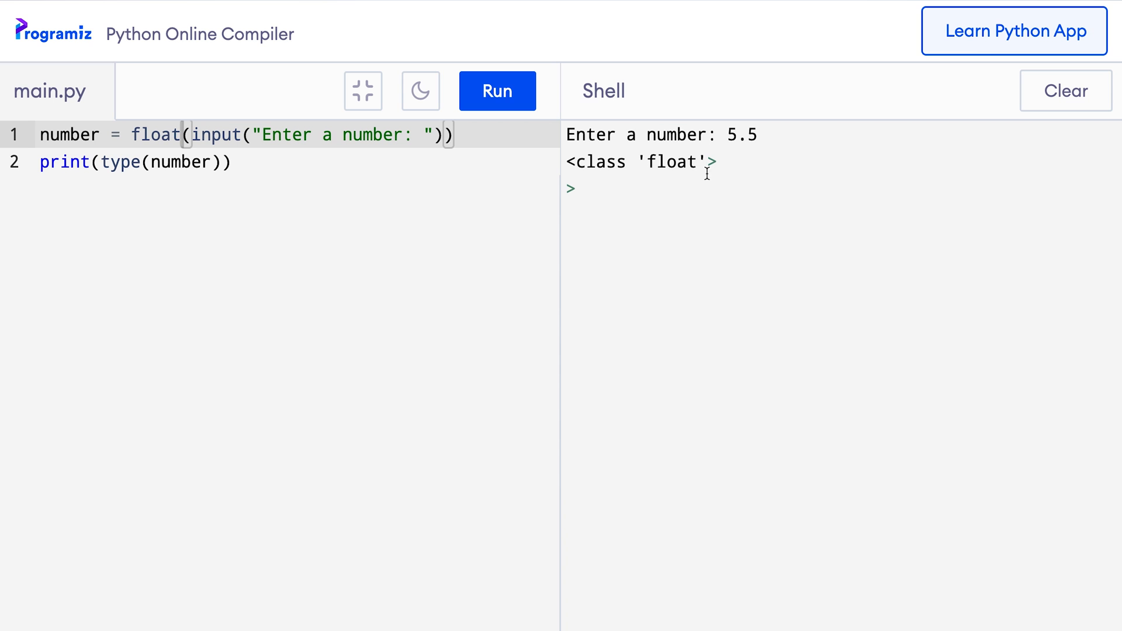
{"action": "left_click_drag", "start_coordinate": [567, 162], "coordinate": [715, 162]}
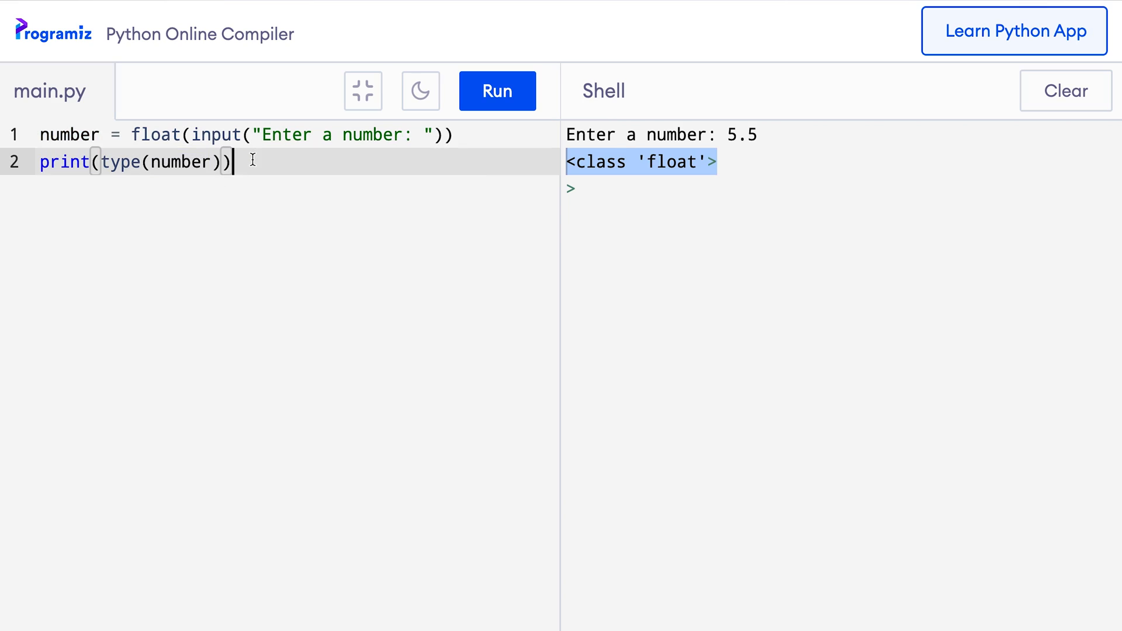
{"action": "mouse_move", "coordinate": [497, 91]}
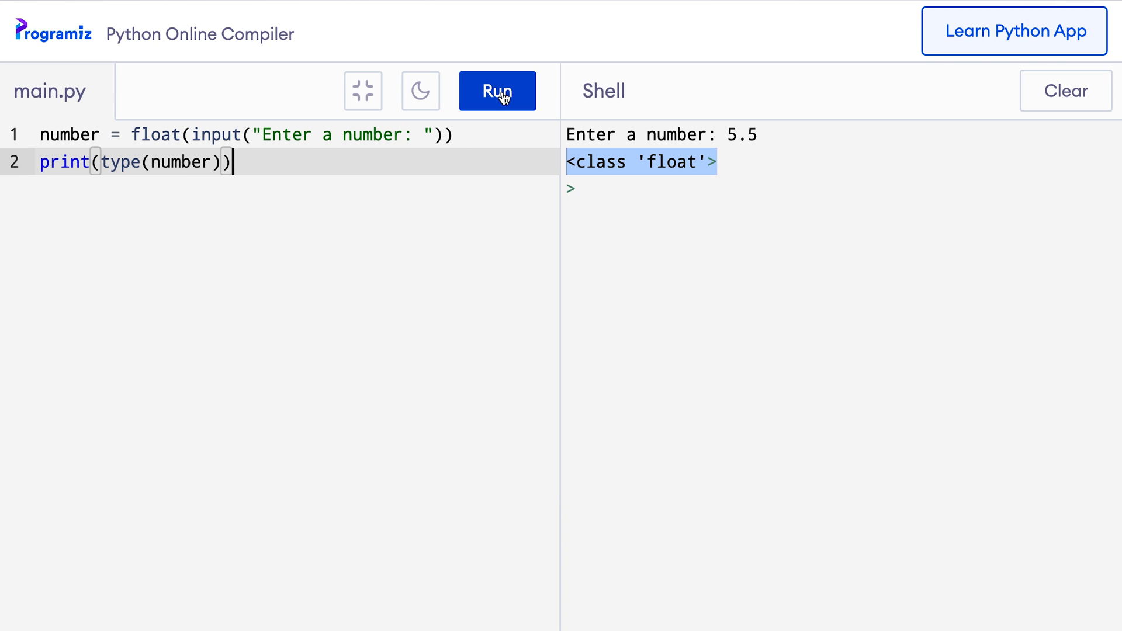
Run the float() script with input 'Felix' and highlight the 'could not convert string to float' error.
{"action": "left_click", "coordinate": [498, 91]}
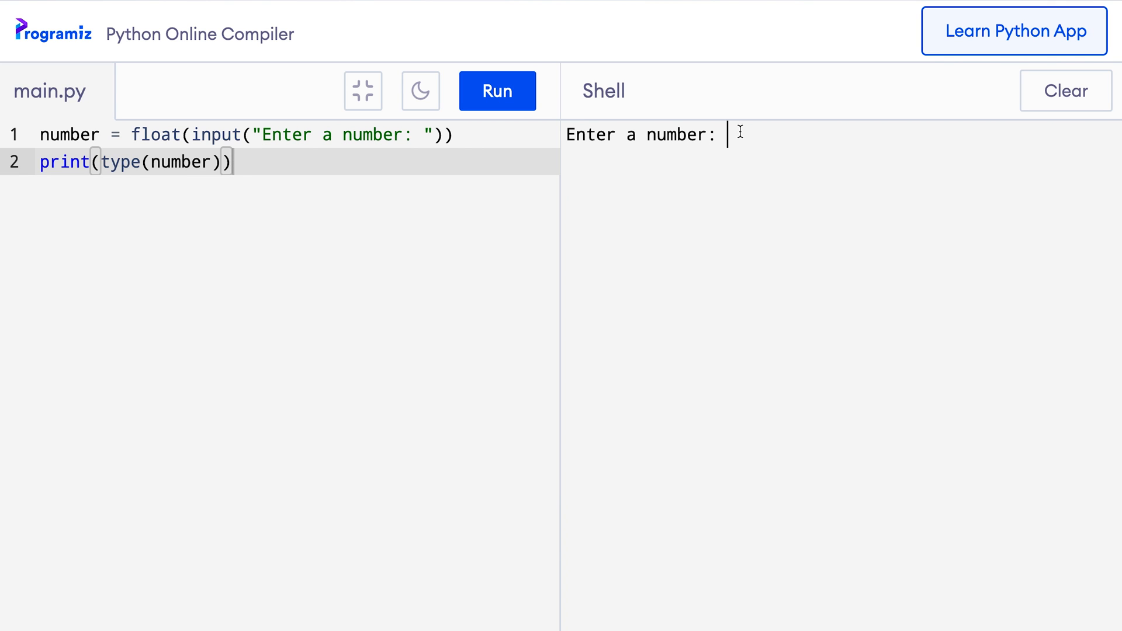
{"action": "type", "text": "Felix"}
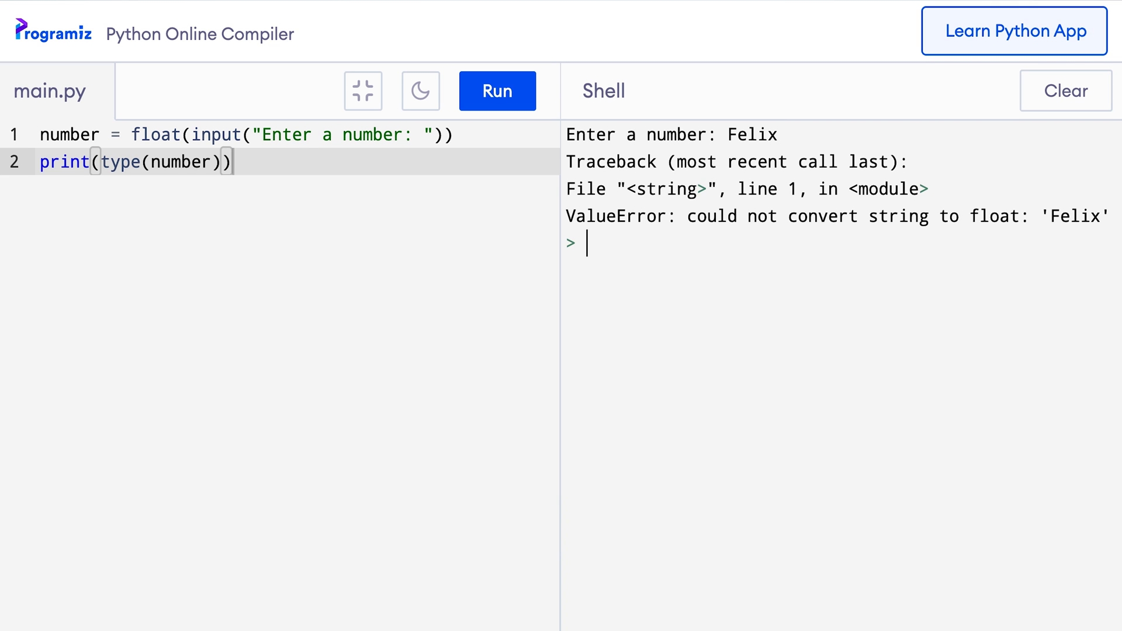
{"action": "double_click", "coordinate": [710, 216]}
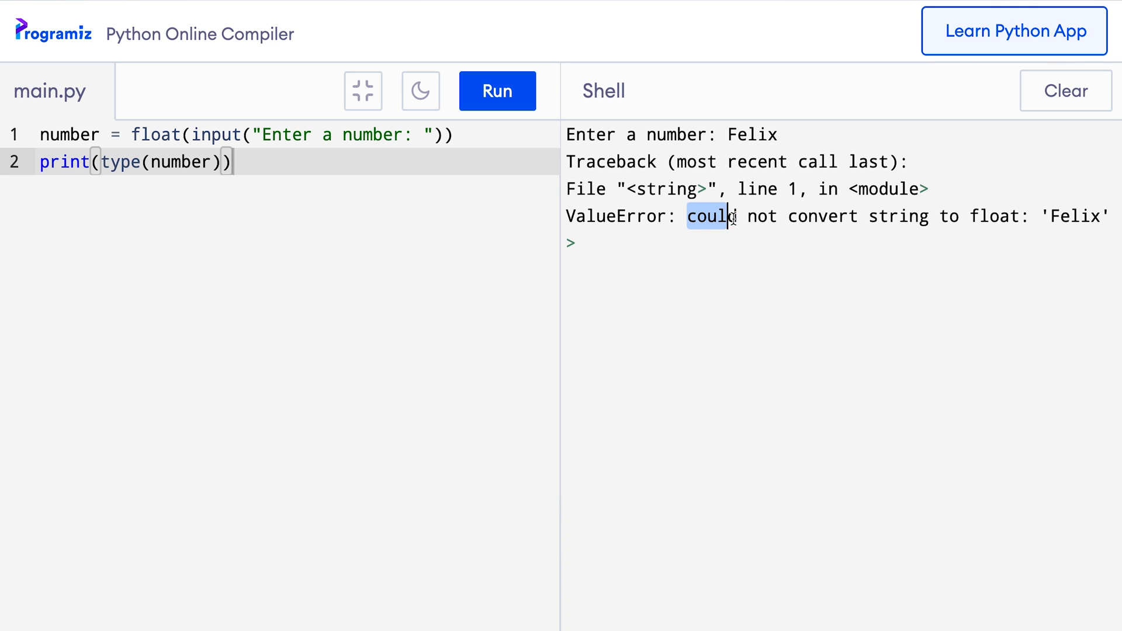
{"action": "left_click_drag", "start_coordinate": [711, 217], "coordinate": [1066, 216]}
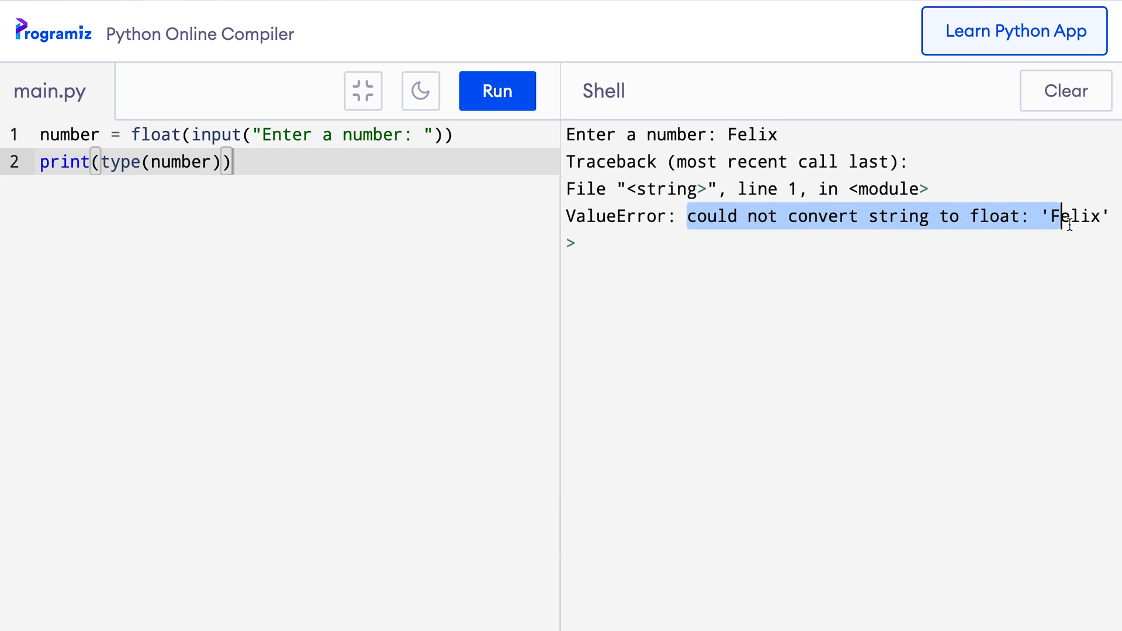